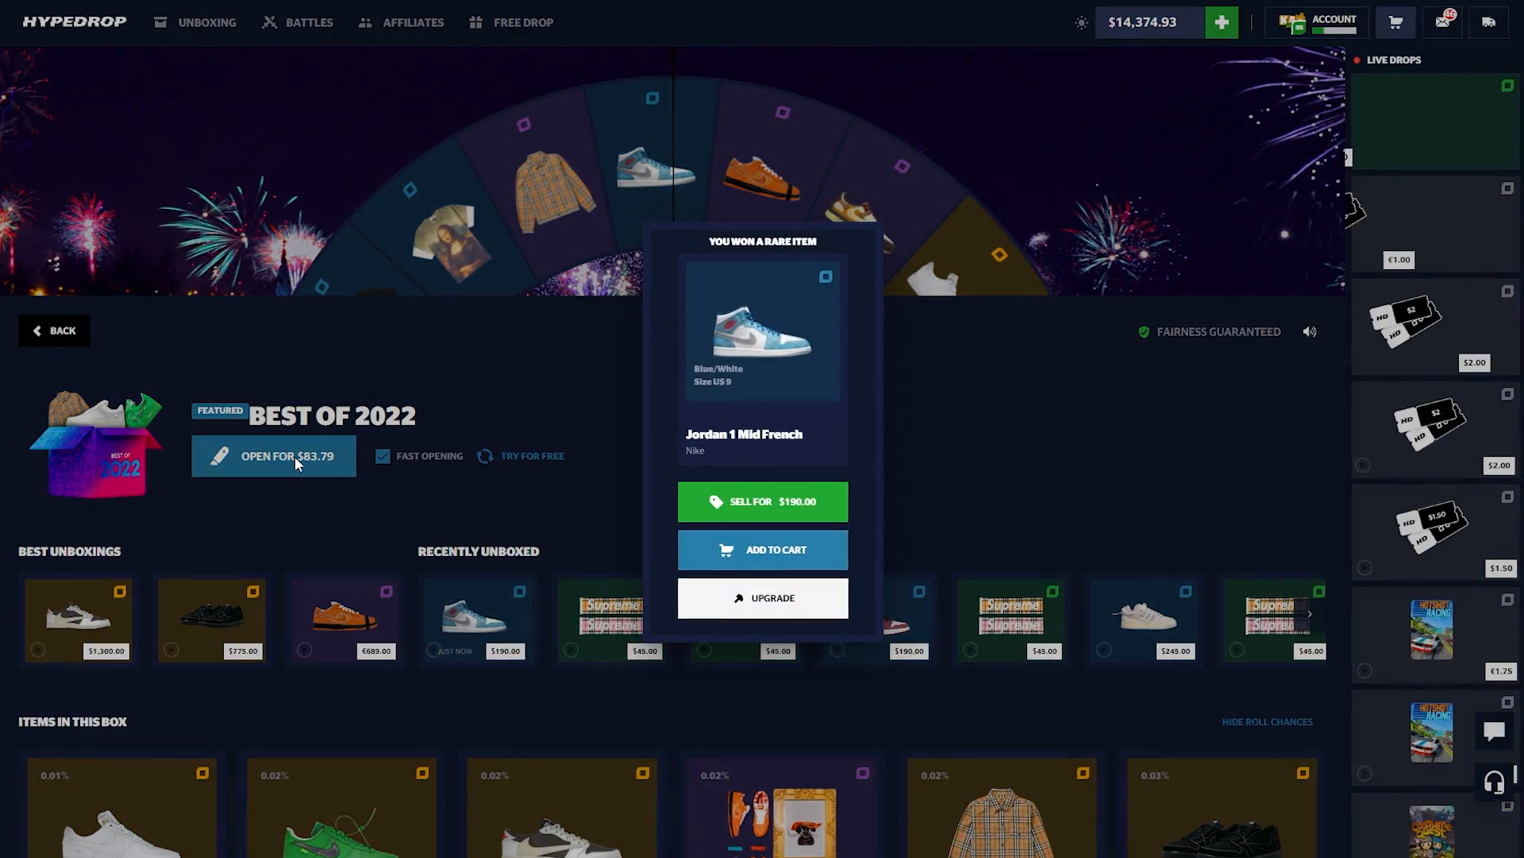
# Step: Open three more Best of 2022 boxes at $83.79 each and start upgrading the won items
pyautogui.click(273, 456)
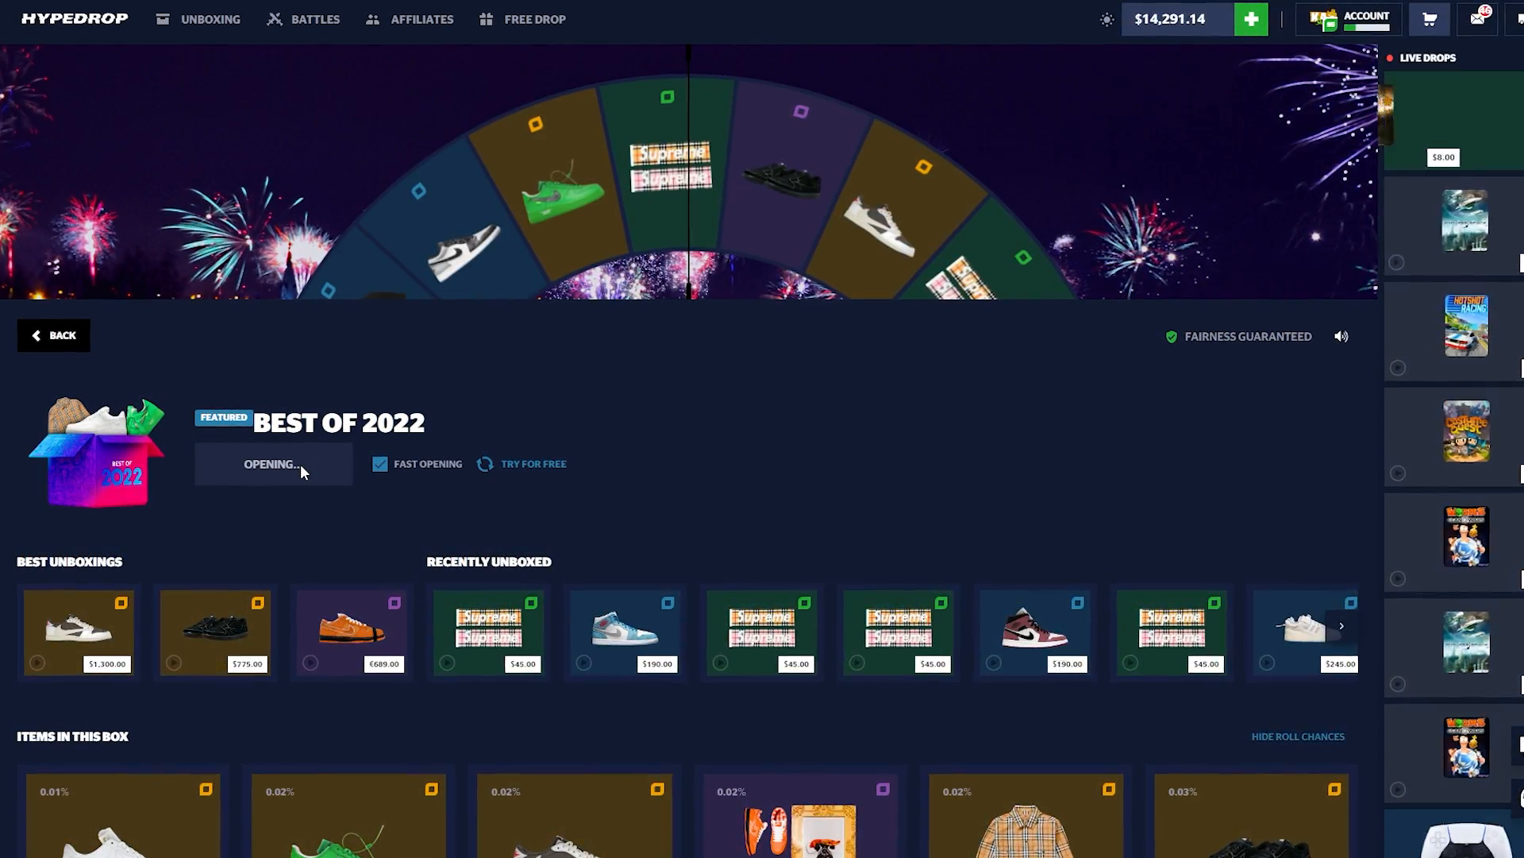
pyautogui.click(271, 464)
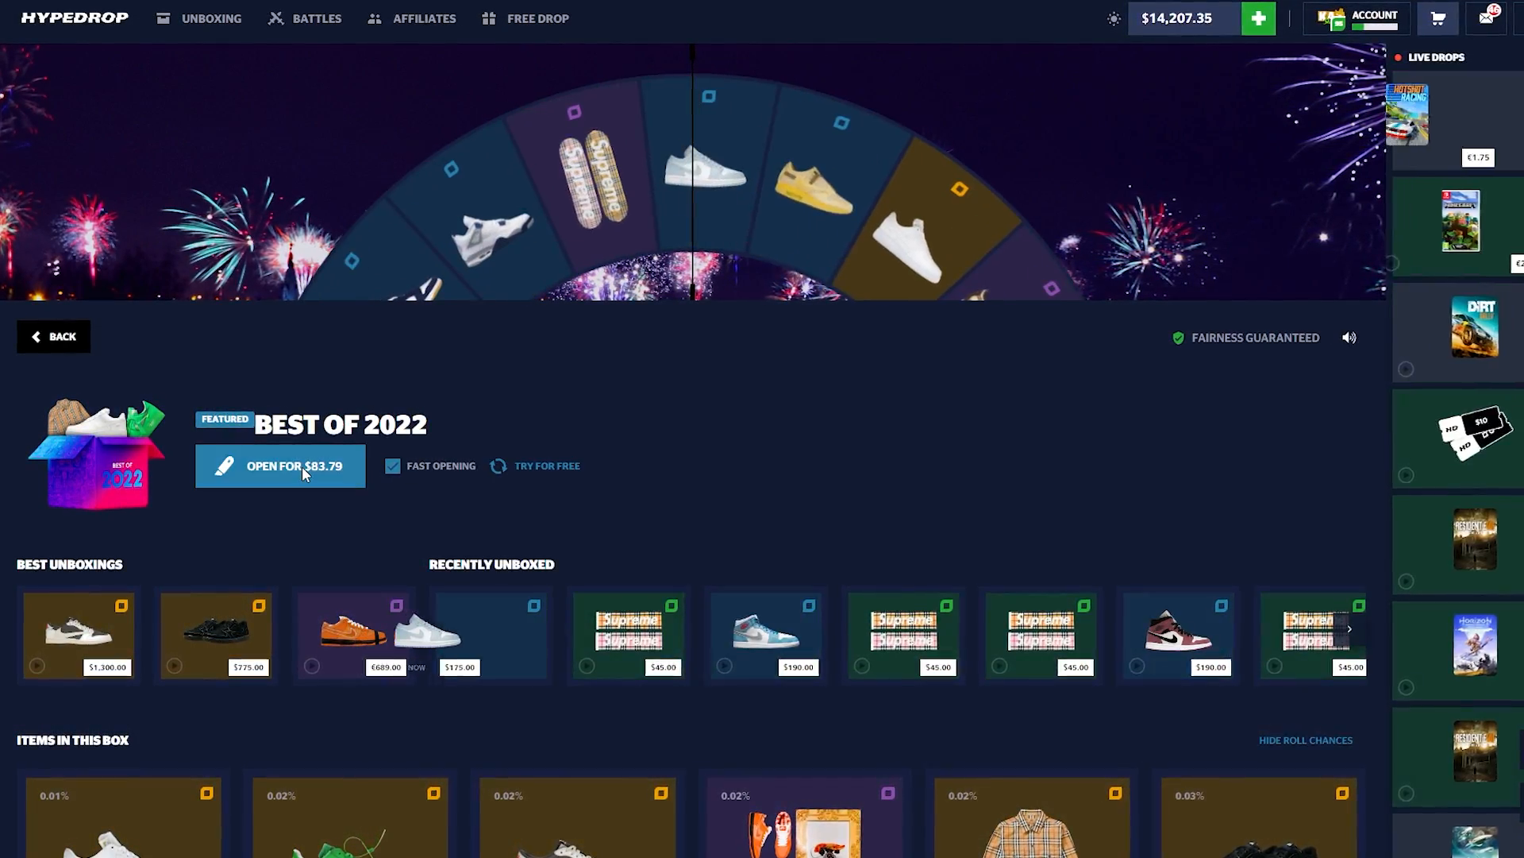
pyautogui.click(279, 466)
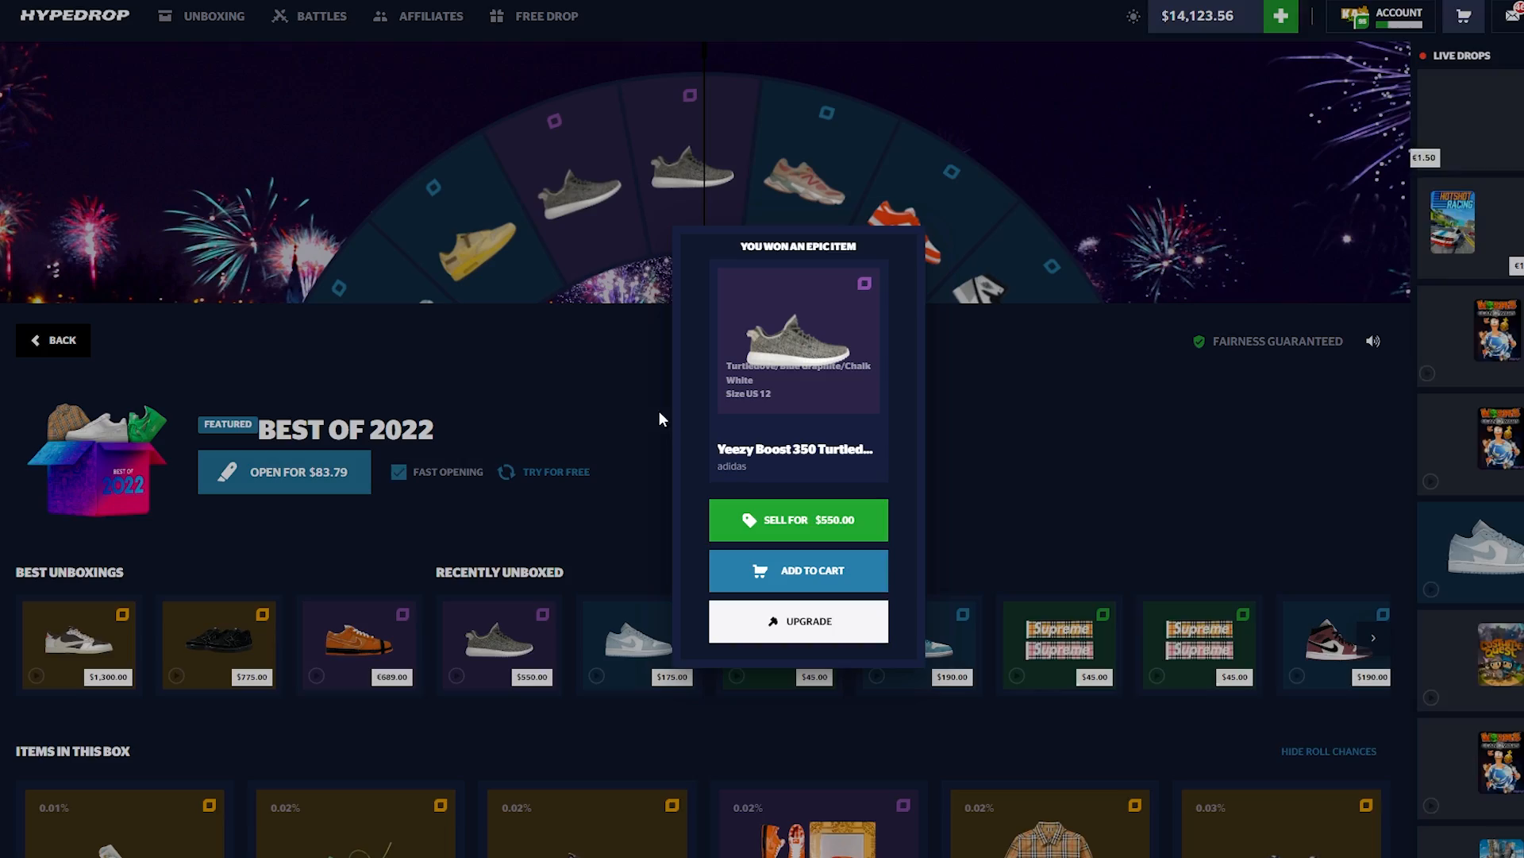
pyautogui.click(1470, 16)
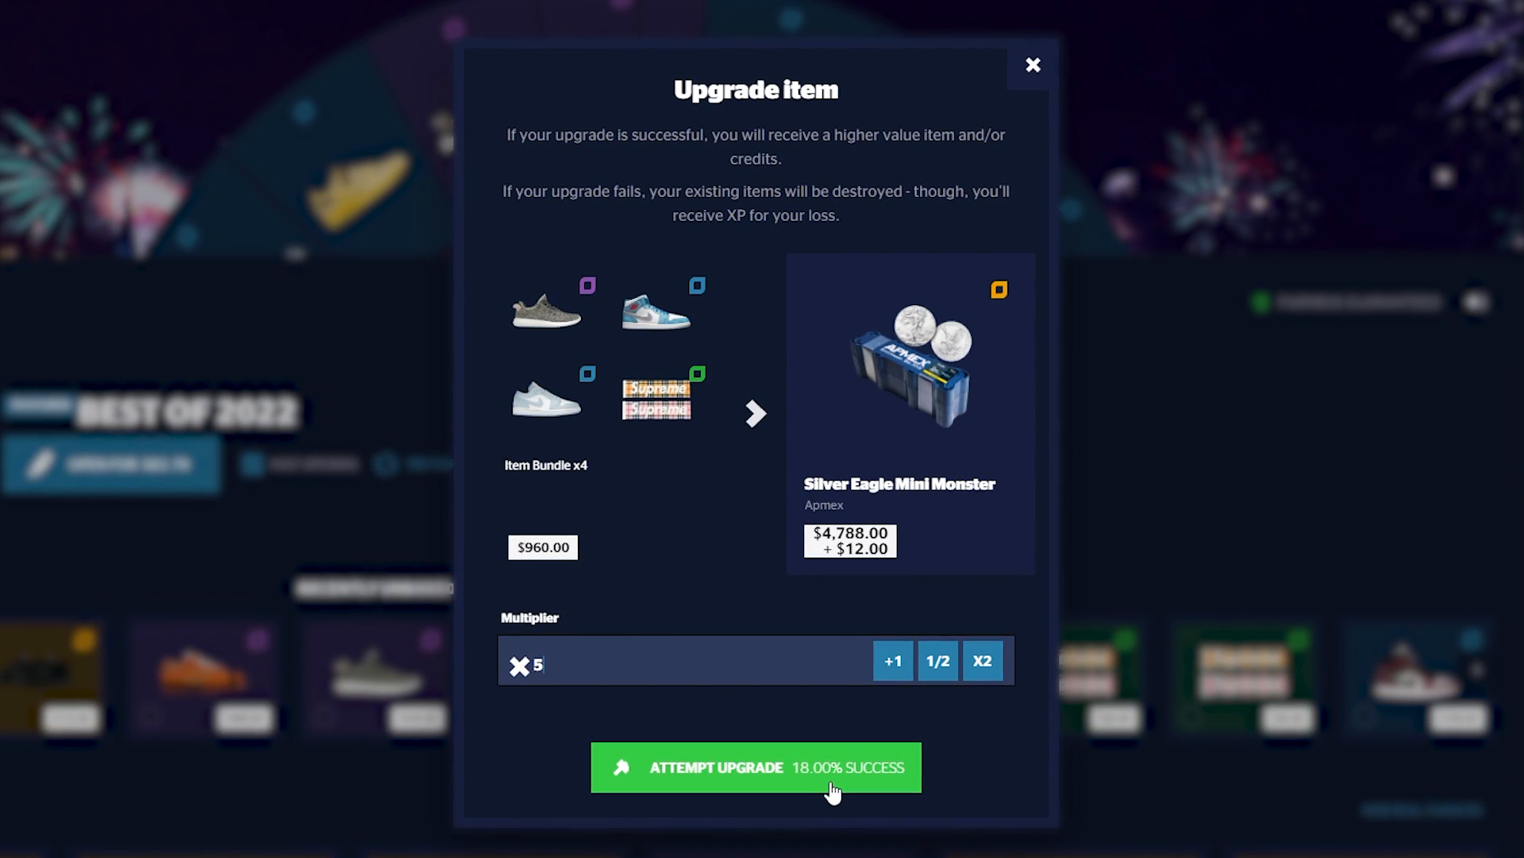
# Step: Attempt the 18% upgrade of the four-item $960 bundle to the Silver Eagle Mini Monster
pyautogui.click(753, 765)
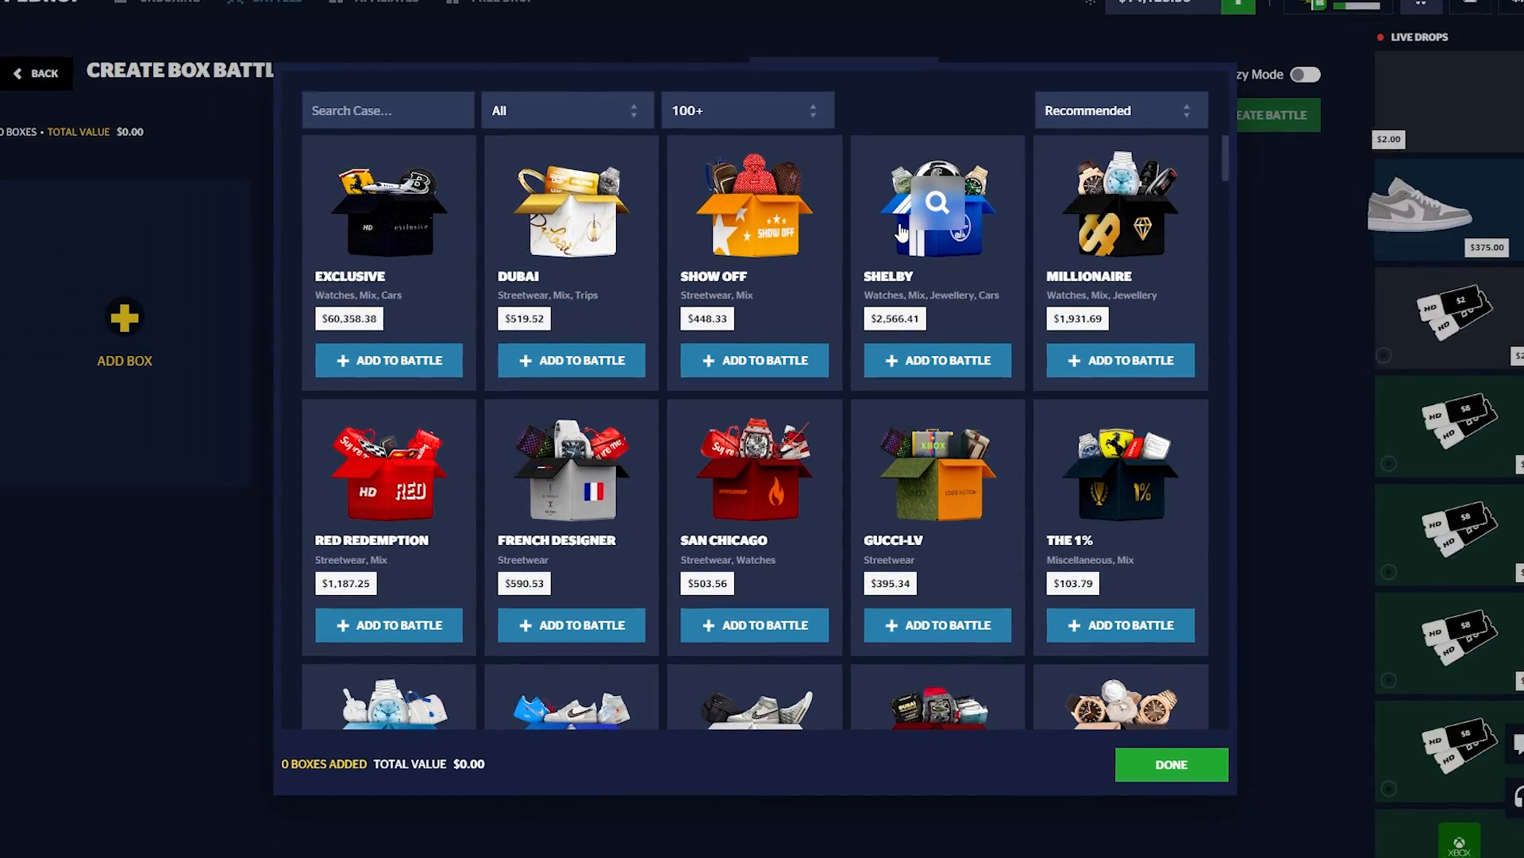
# Step: Add the Gentleman box as the third box and finish choosing boxes for the $2,323.60 battle
pyautogui.scroll(-3)
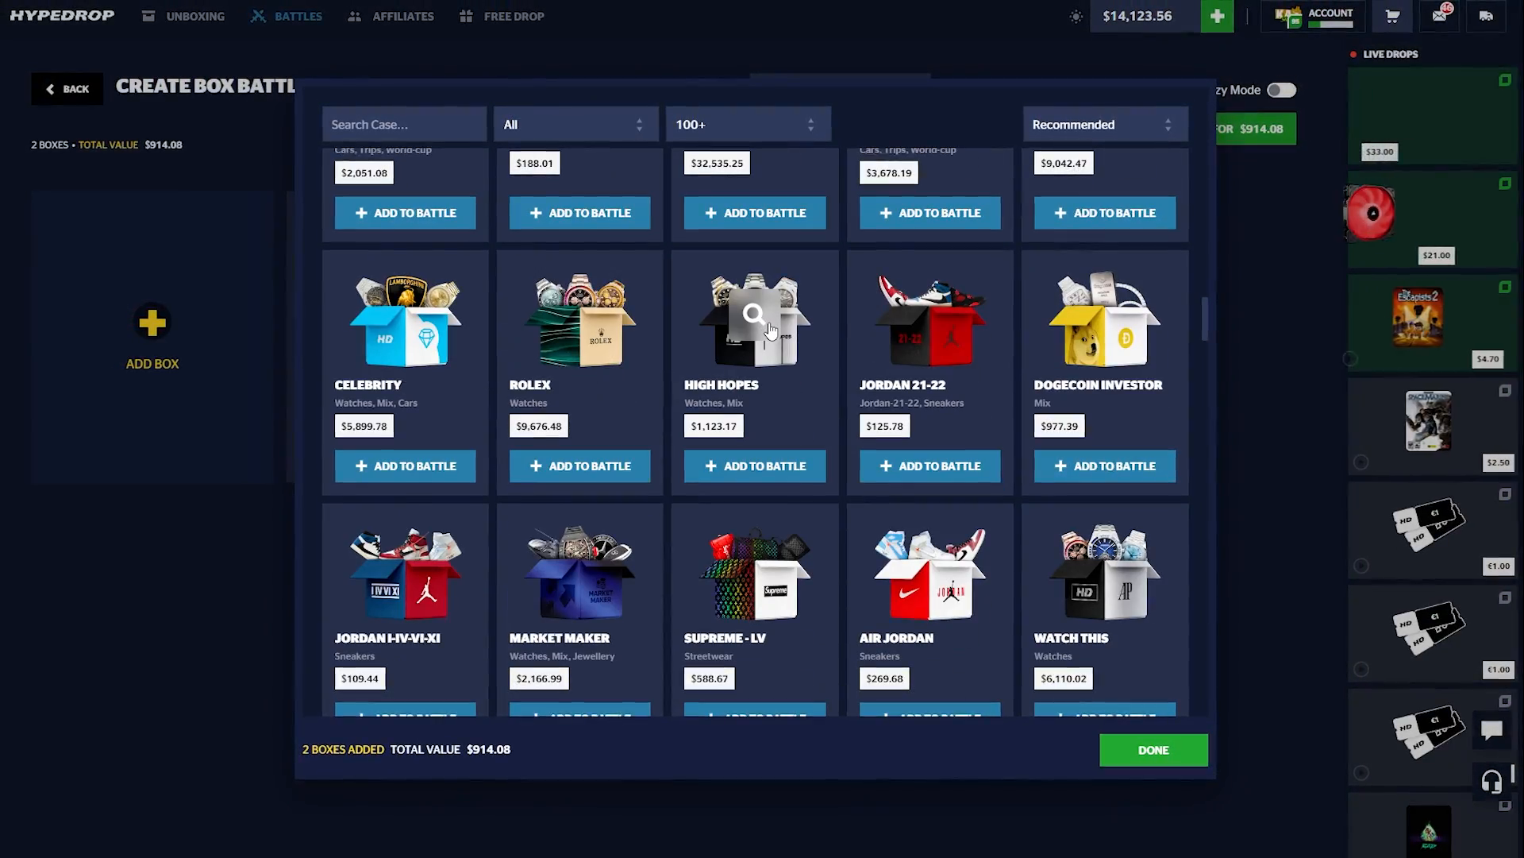
pyautogui.scroll(-3)
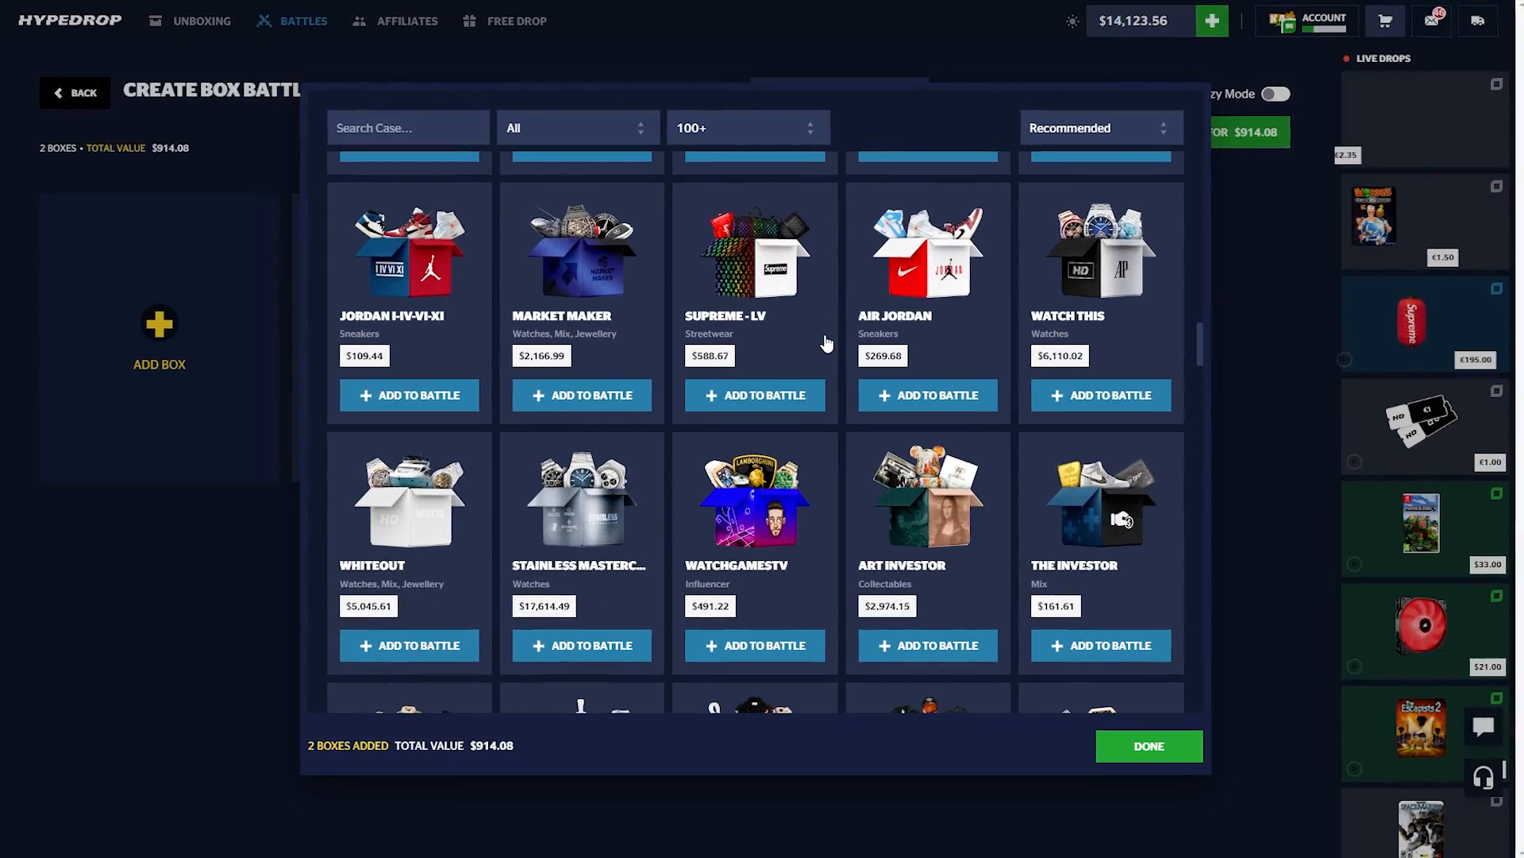
pyautogui.scroll(-3)
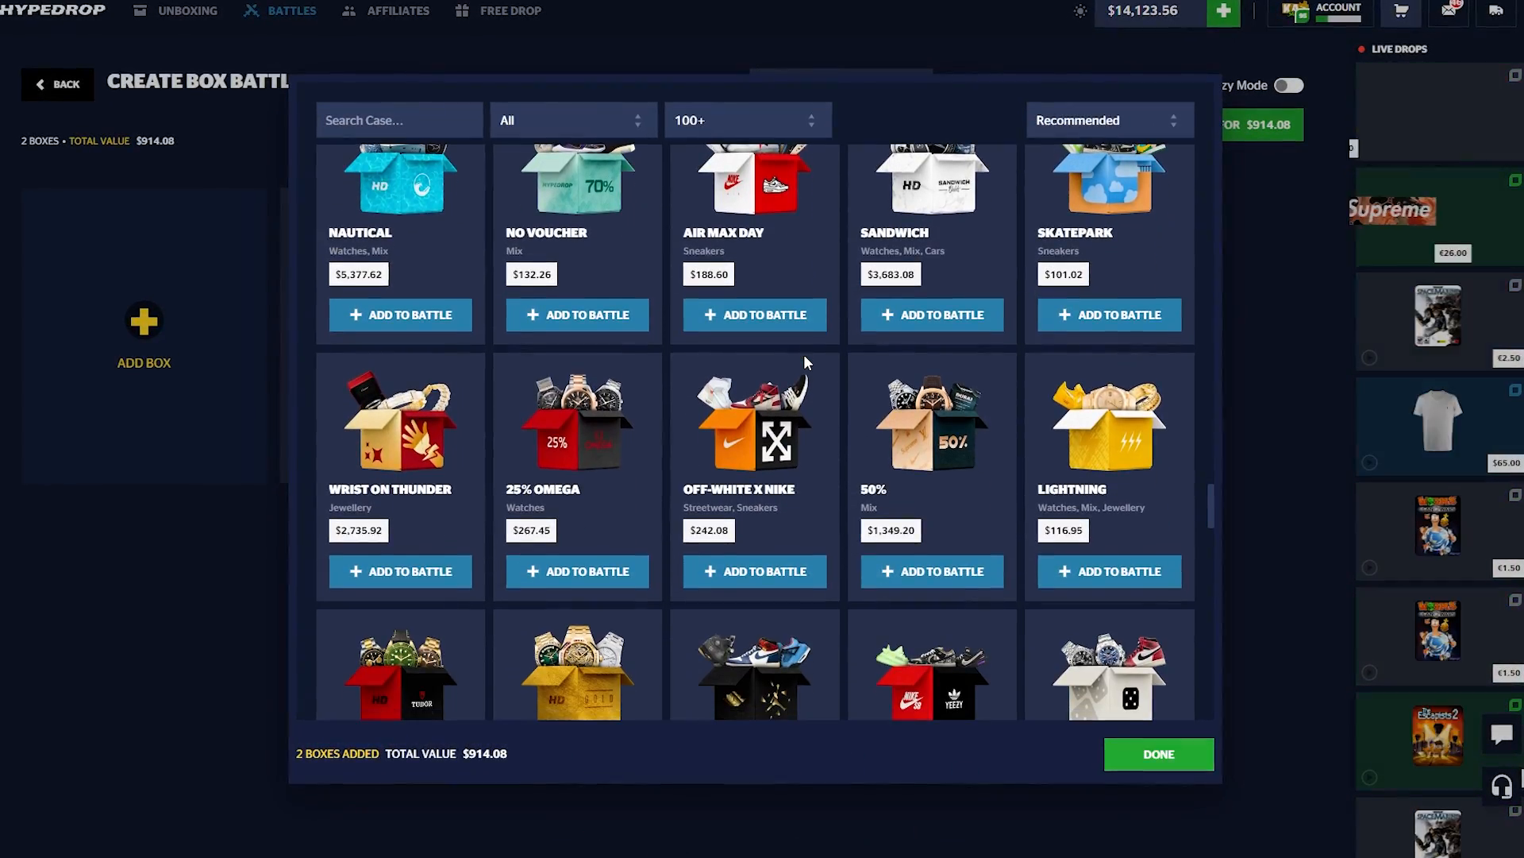
pyautogui.scroll(-3)
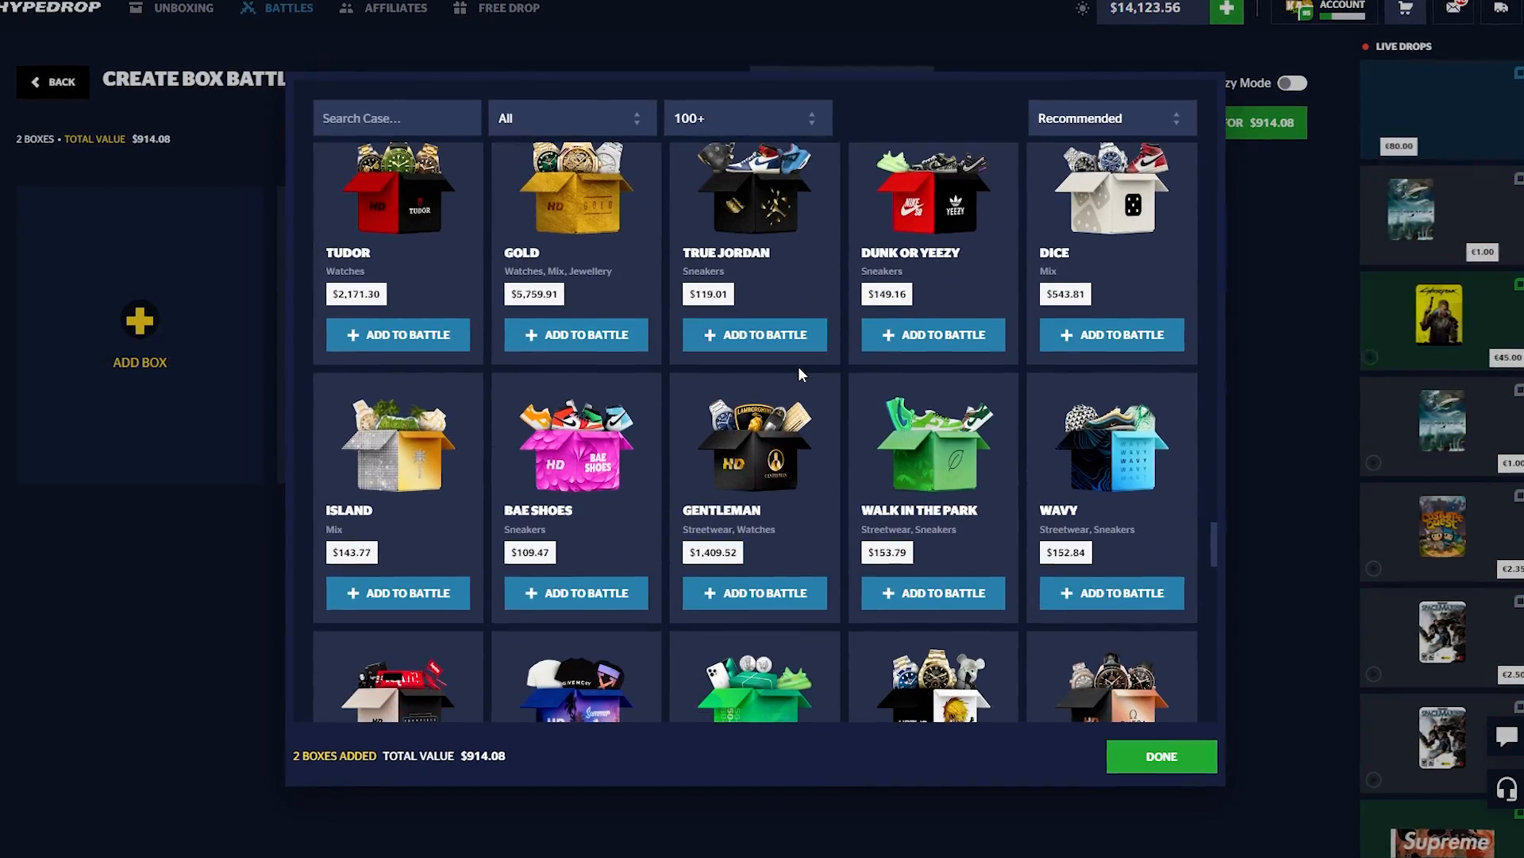
pyautogui.click(753, 335)
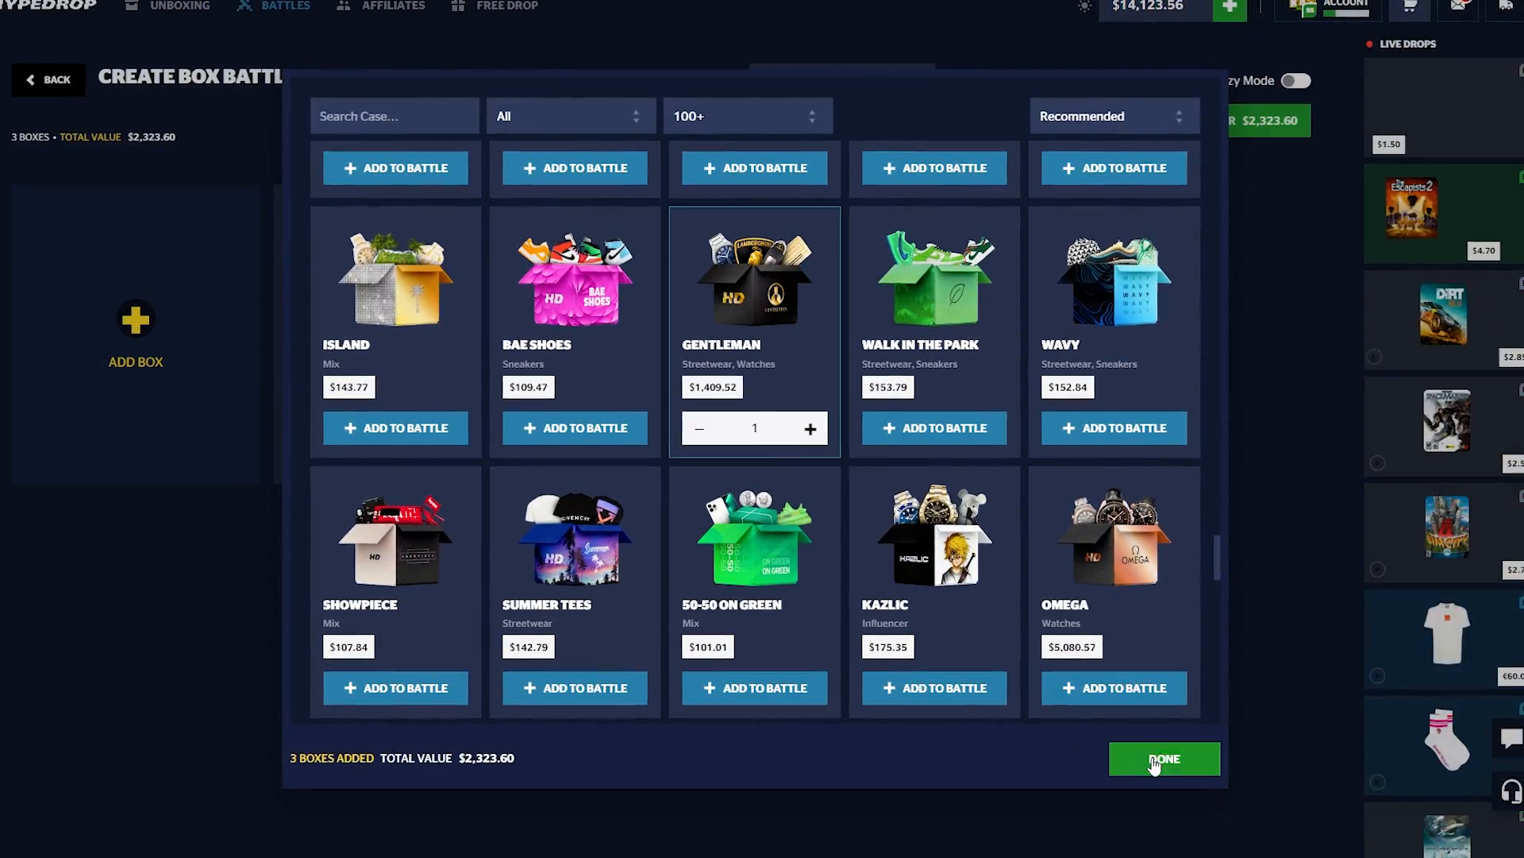
pyautogui.click(1164, 759)
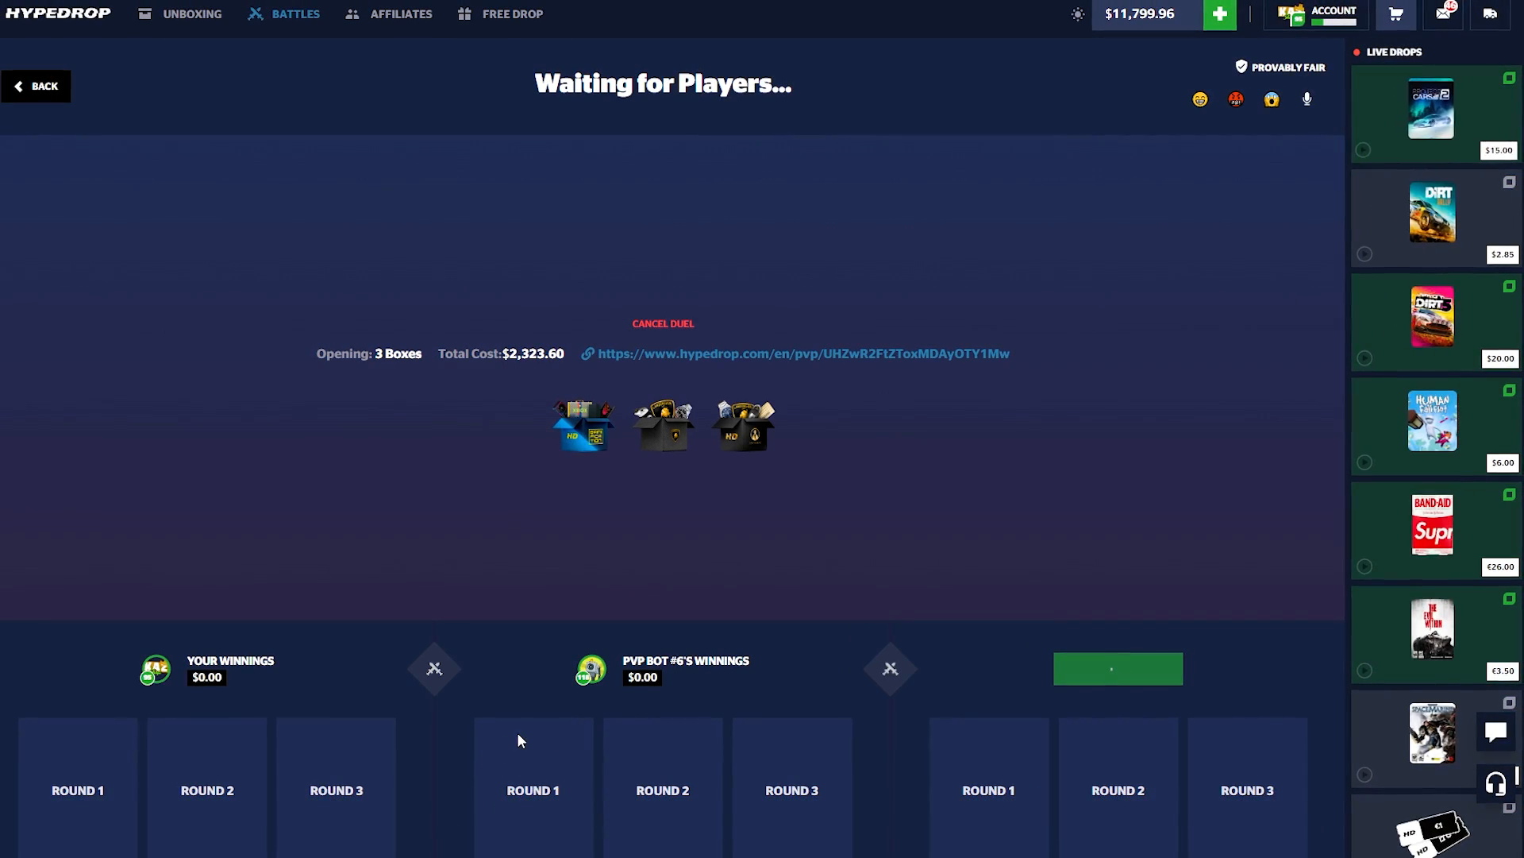
# Step: Fill the empty seat with a bot so the $2,323.60 battle plays out
pyautogui.click(1116, 668)
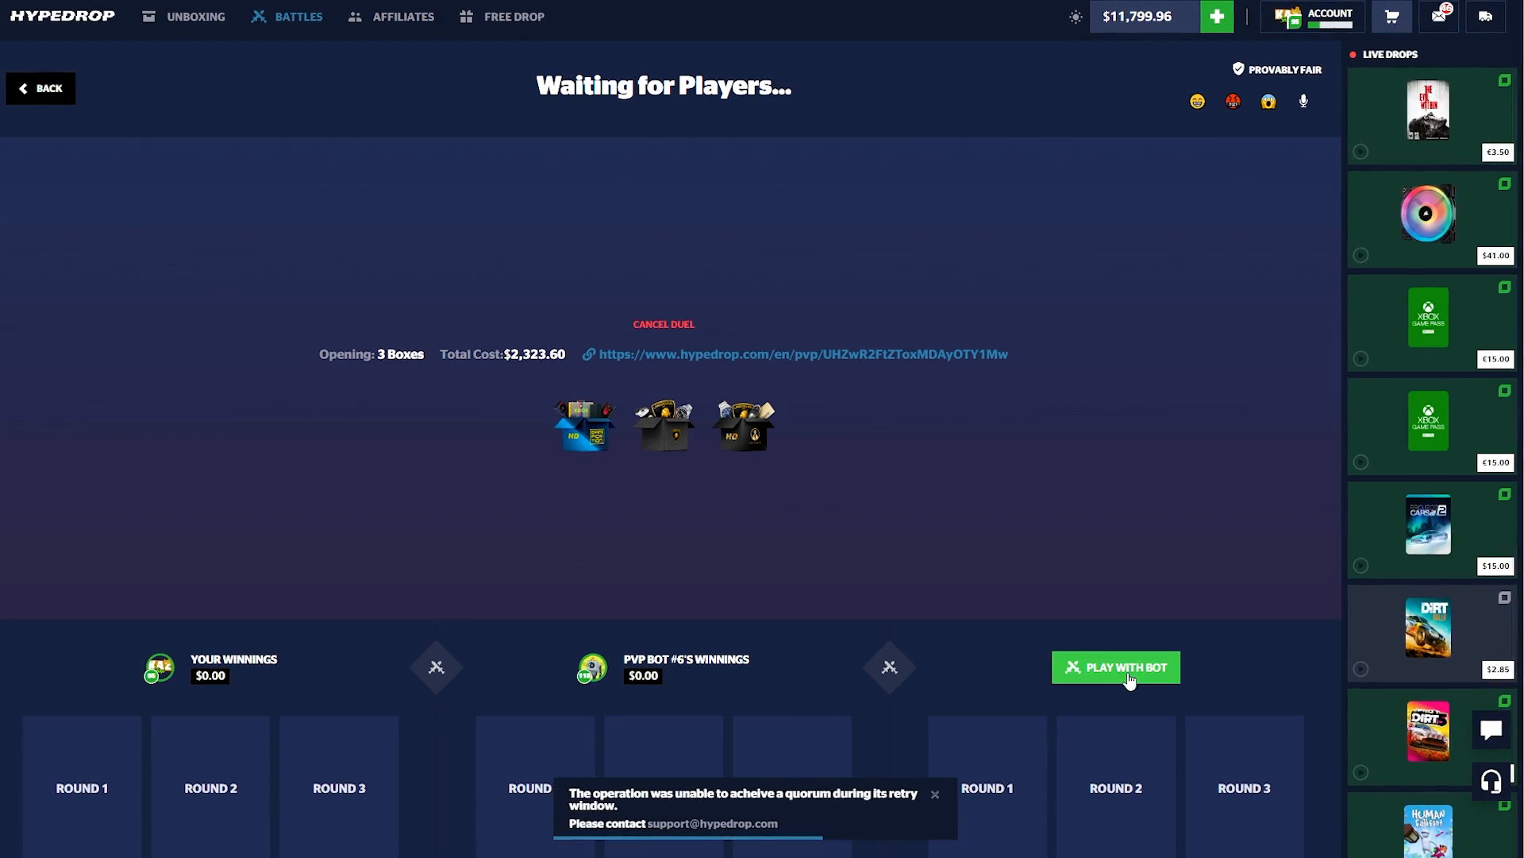
pyautogui.click(1114, 667)
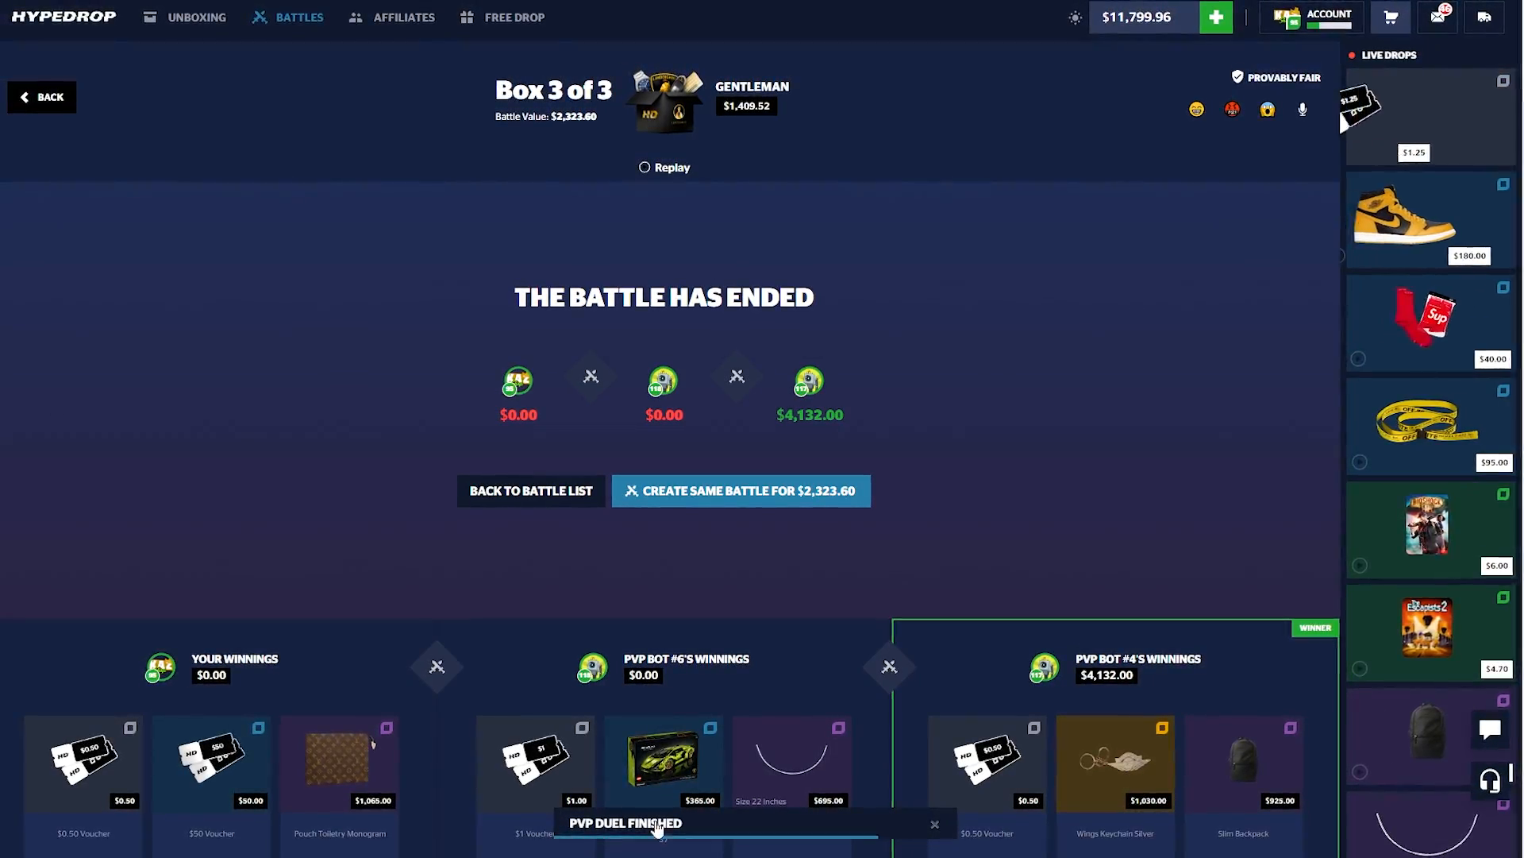
# Step: Start setting up a second battle ending with the Rose Gold box
pyautogui.click(742, 490)
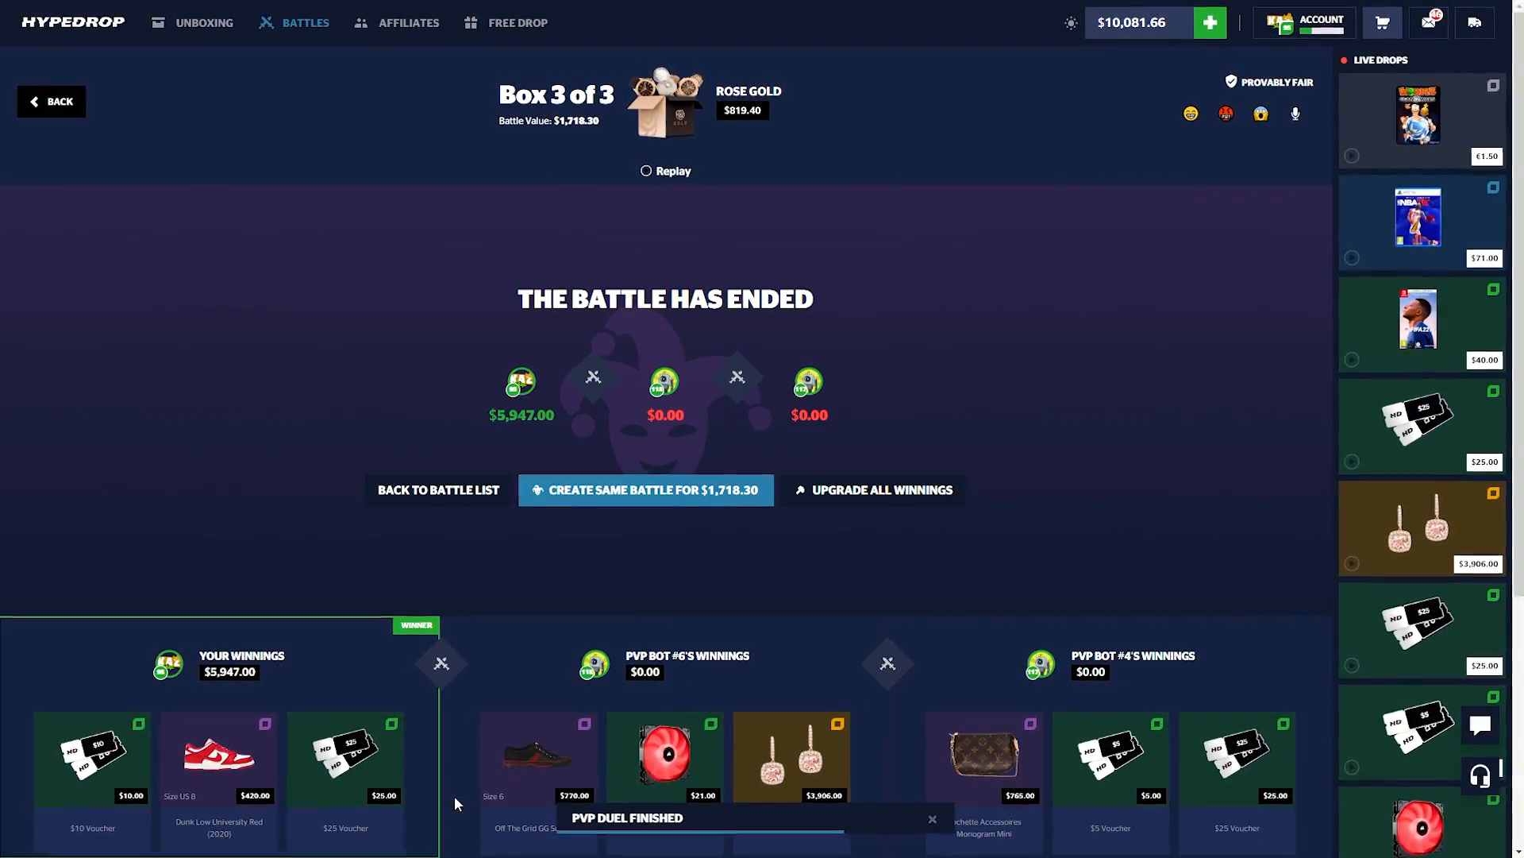
# Step: Create the four-box battle with Taste the Rainbow, 50-50 all black, WatchGamesTV and Supreme - LV for $1,758.85
pyautogui.click(645, 489)
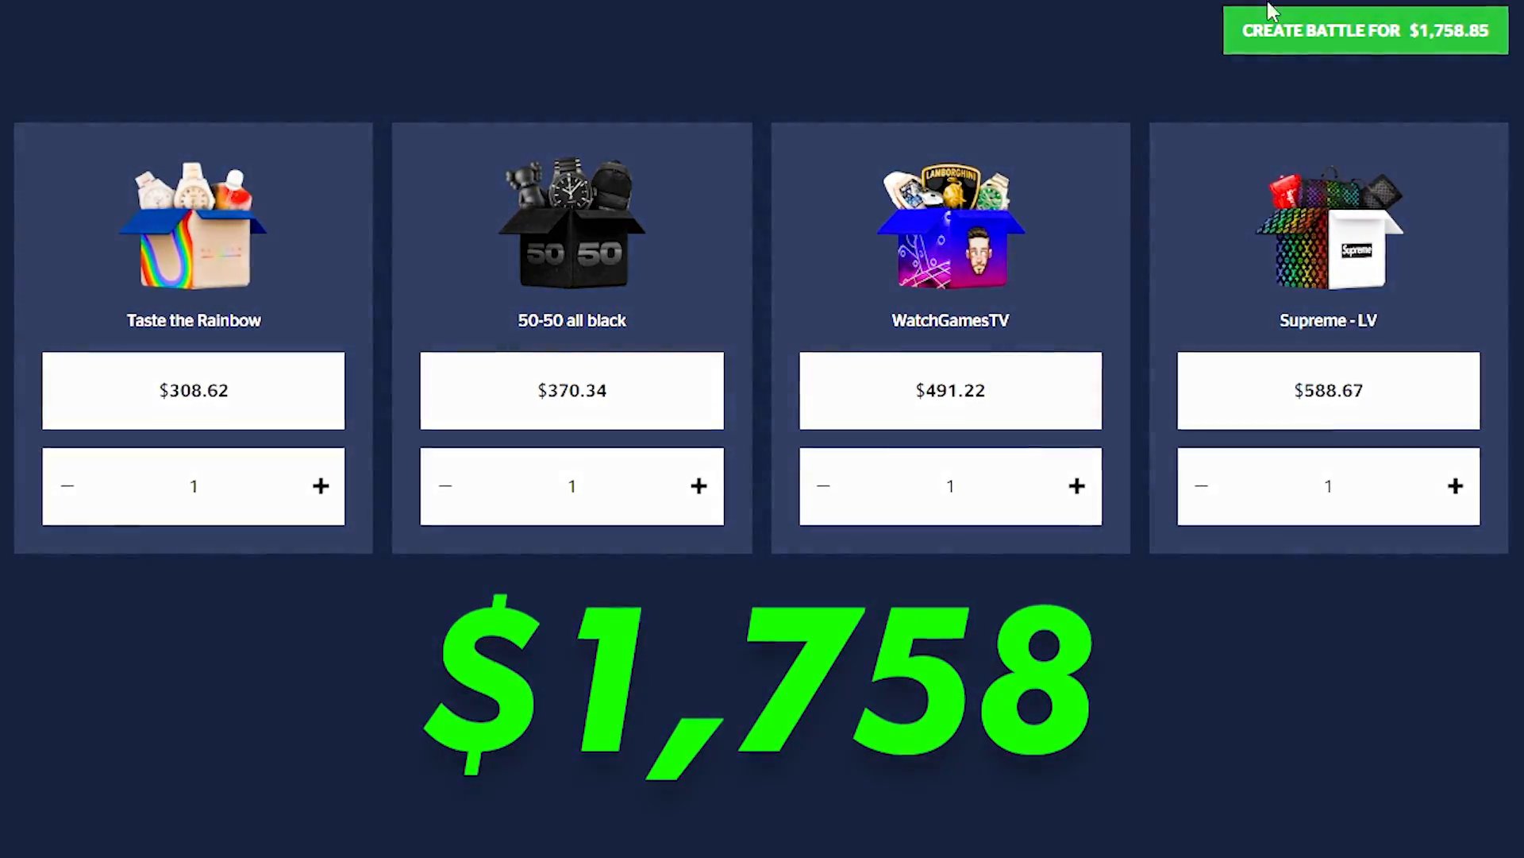
pyautogui.click(1366, 31)
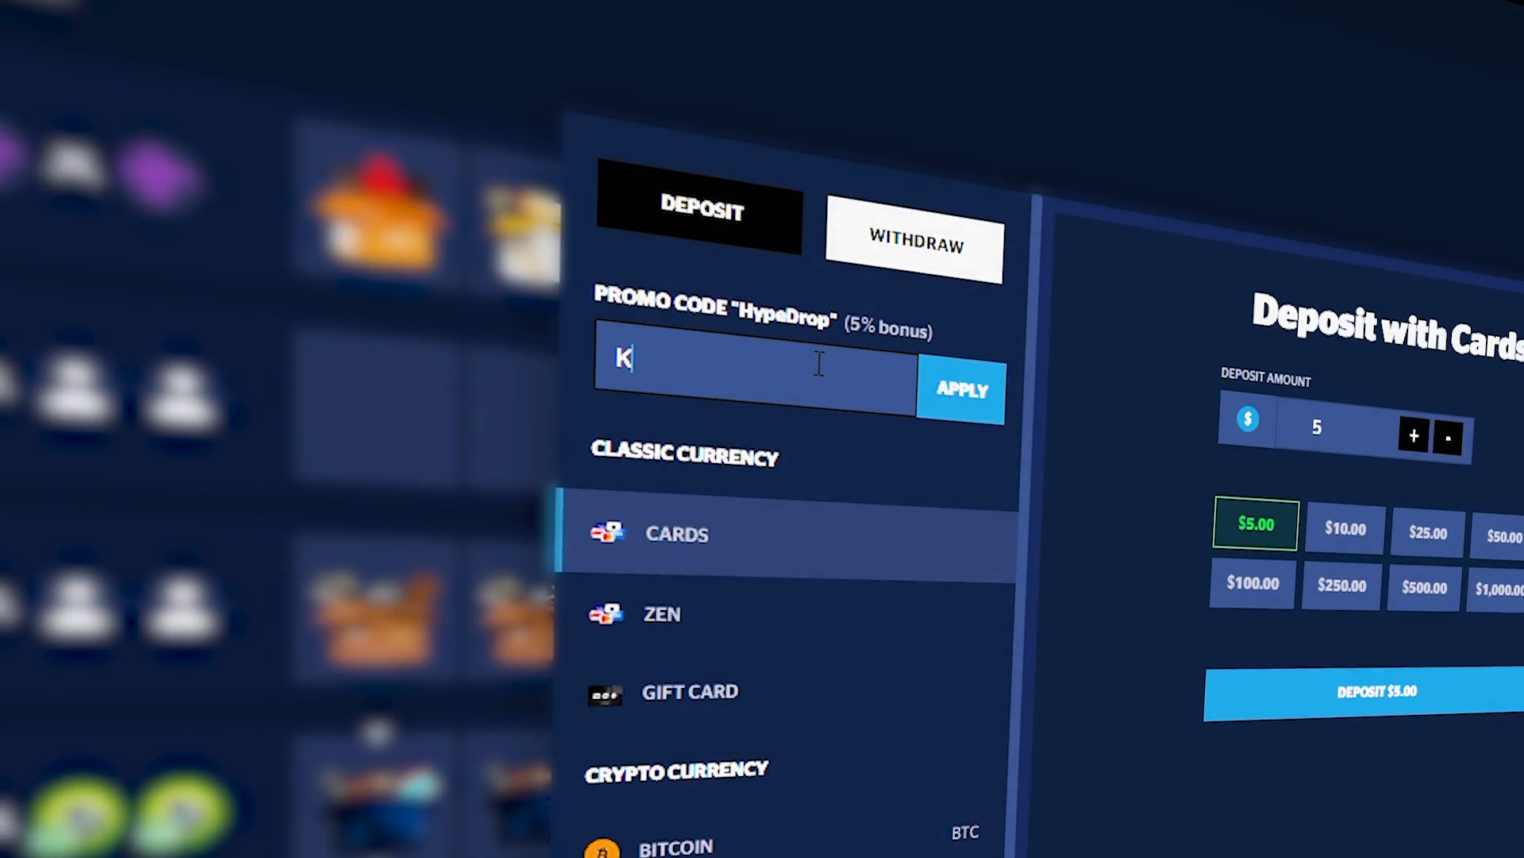
# Step: Enter the promo code Kazlic in the Deposit panel for the 5% bonus
pyautogui.write('azlic')
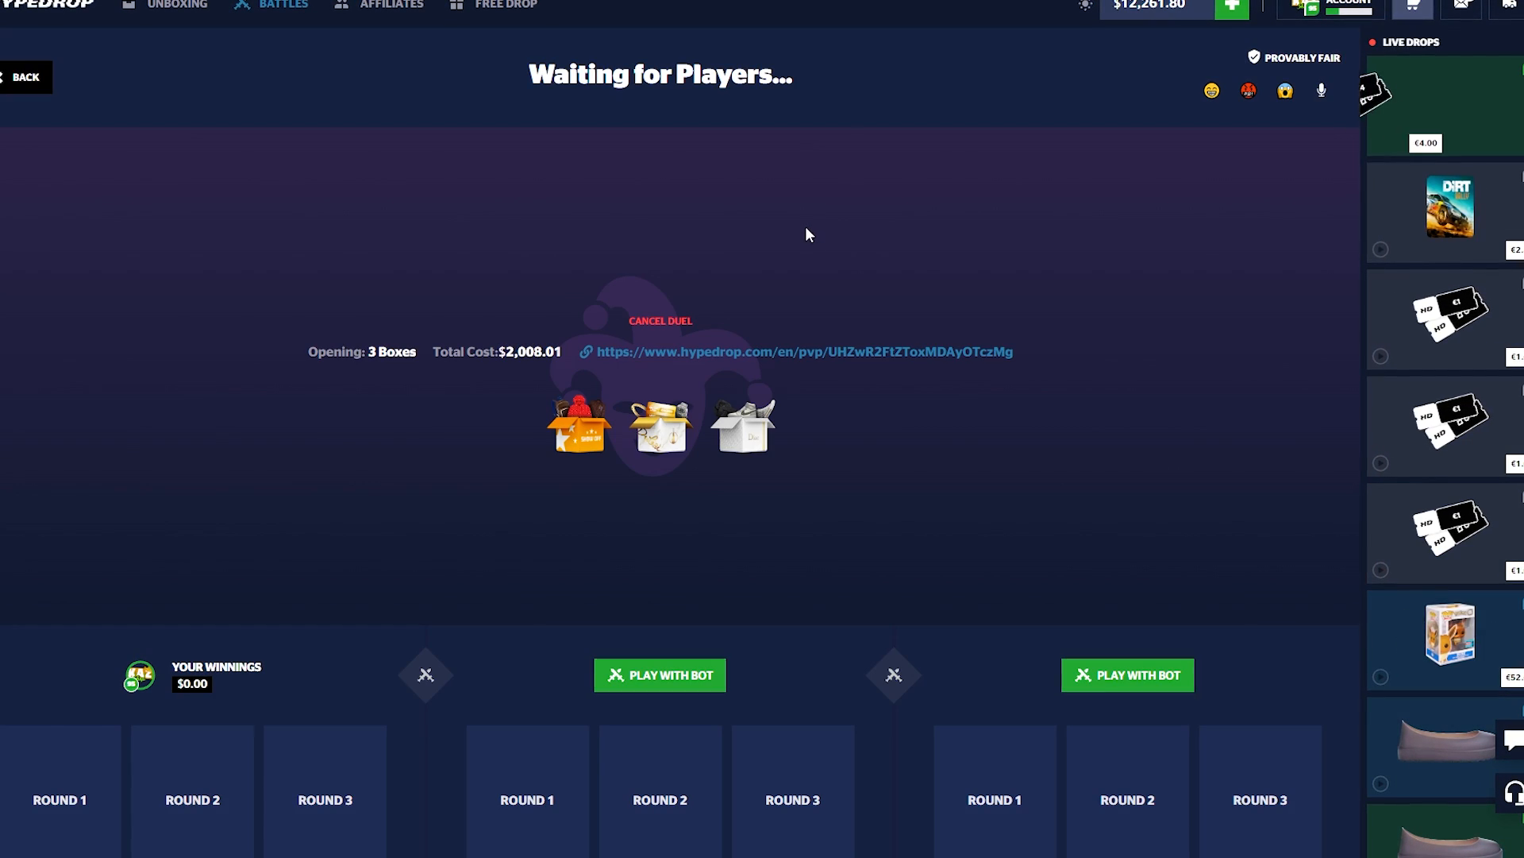
# Step: Fill both empty seats with bots so the $2,008.01 three-box battle runs
pyautogui.click(660, 674)
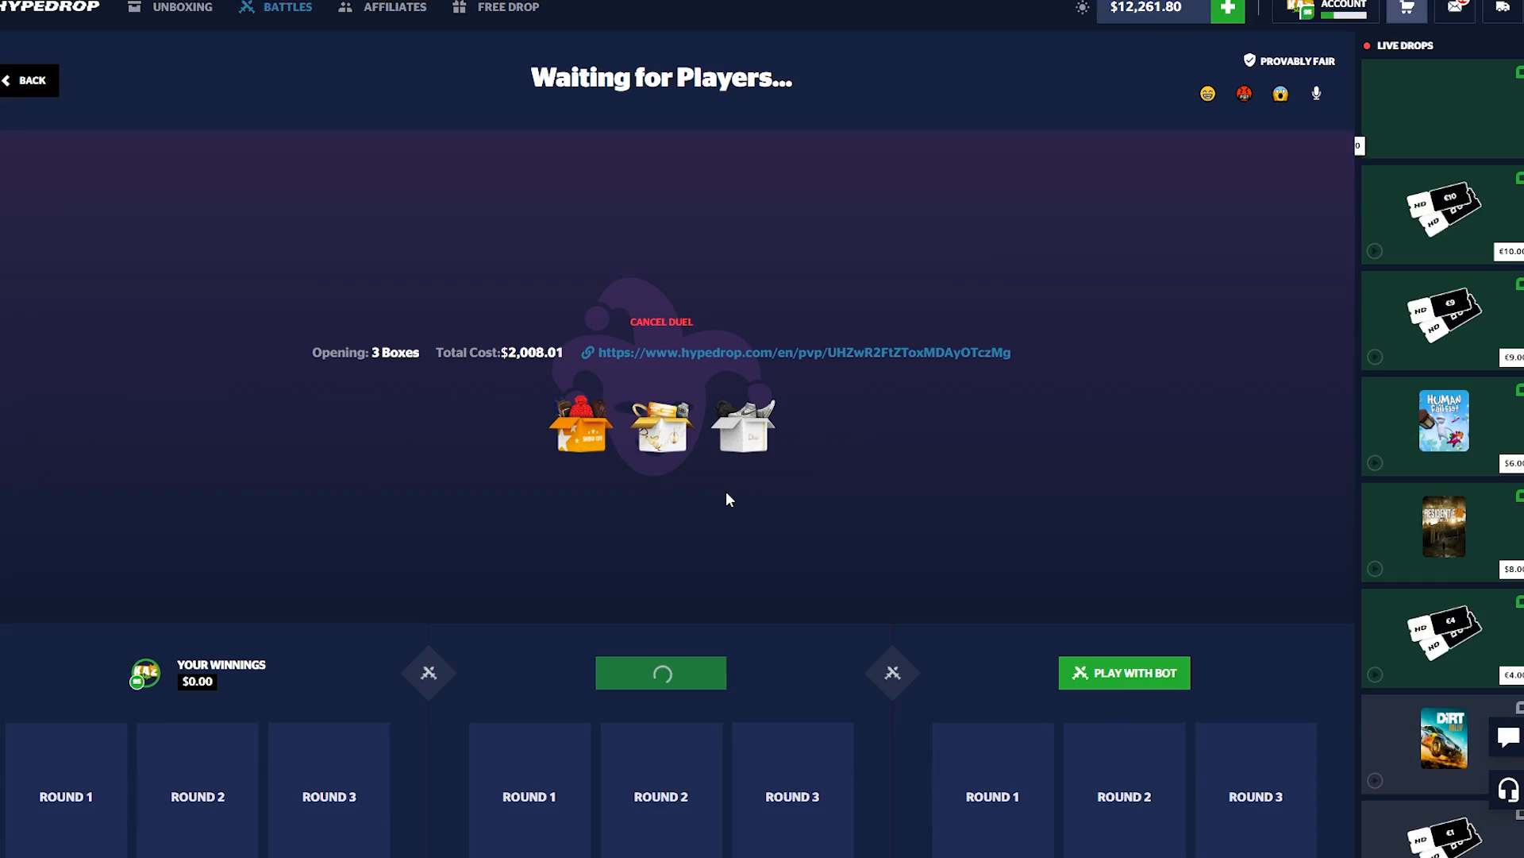
pyautogui.click(1124, 672)
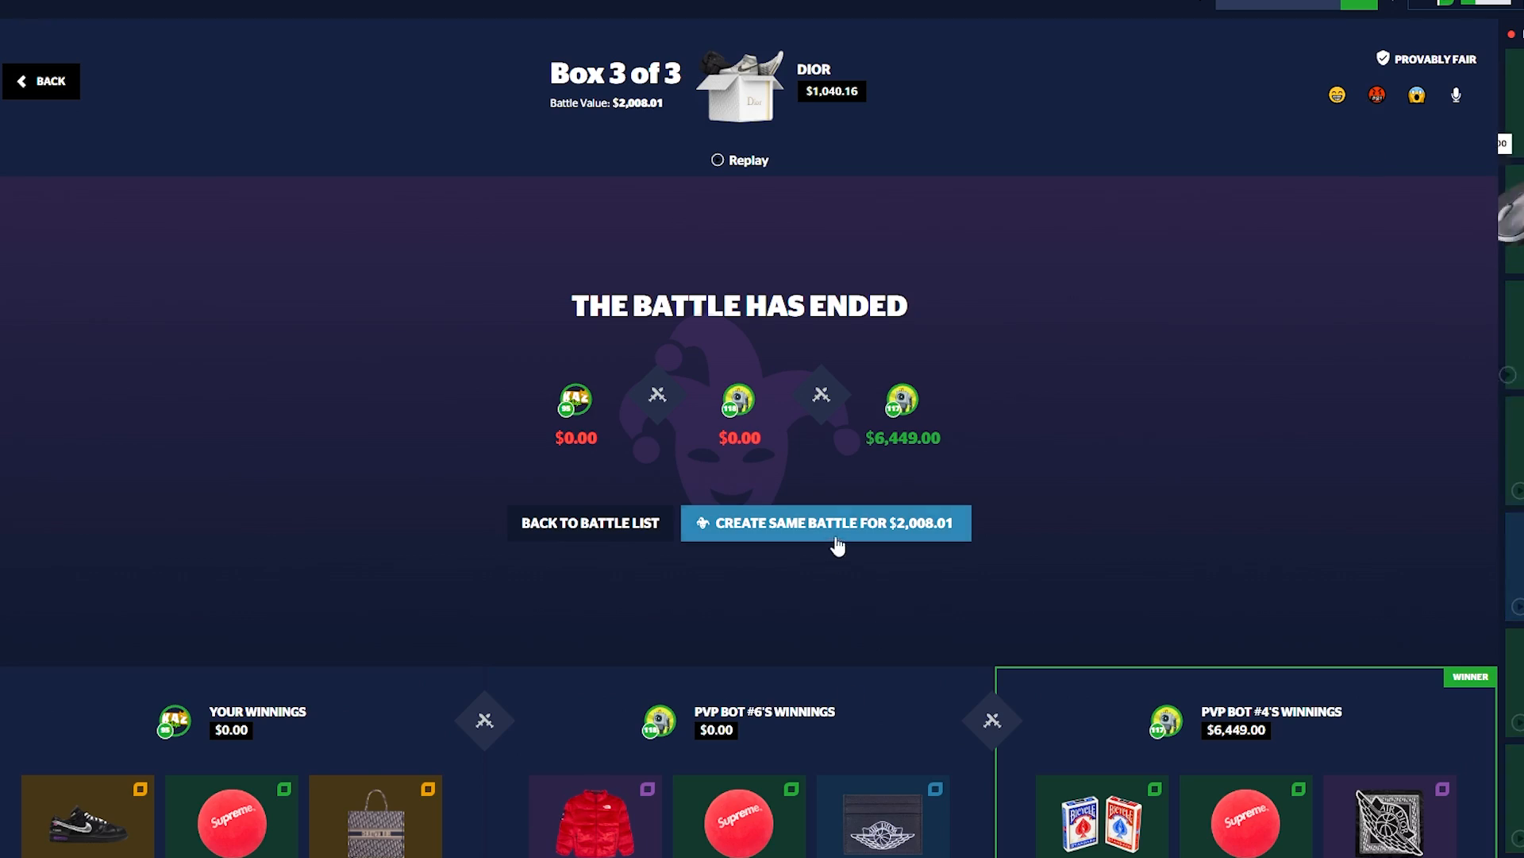
# Step: Rerun the same $2,008.01 battle and fill the open seats with bots
pyautogui.click(824, 522)
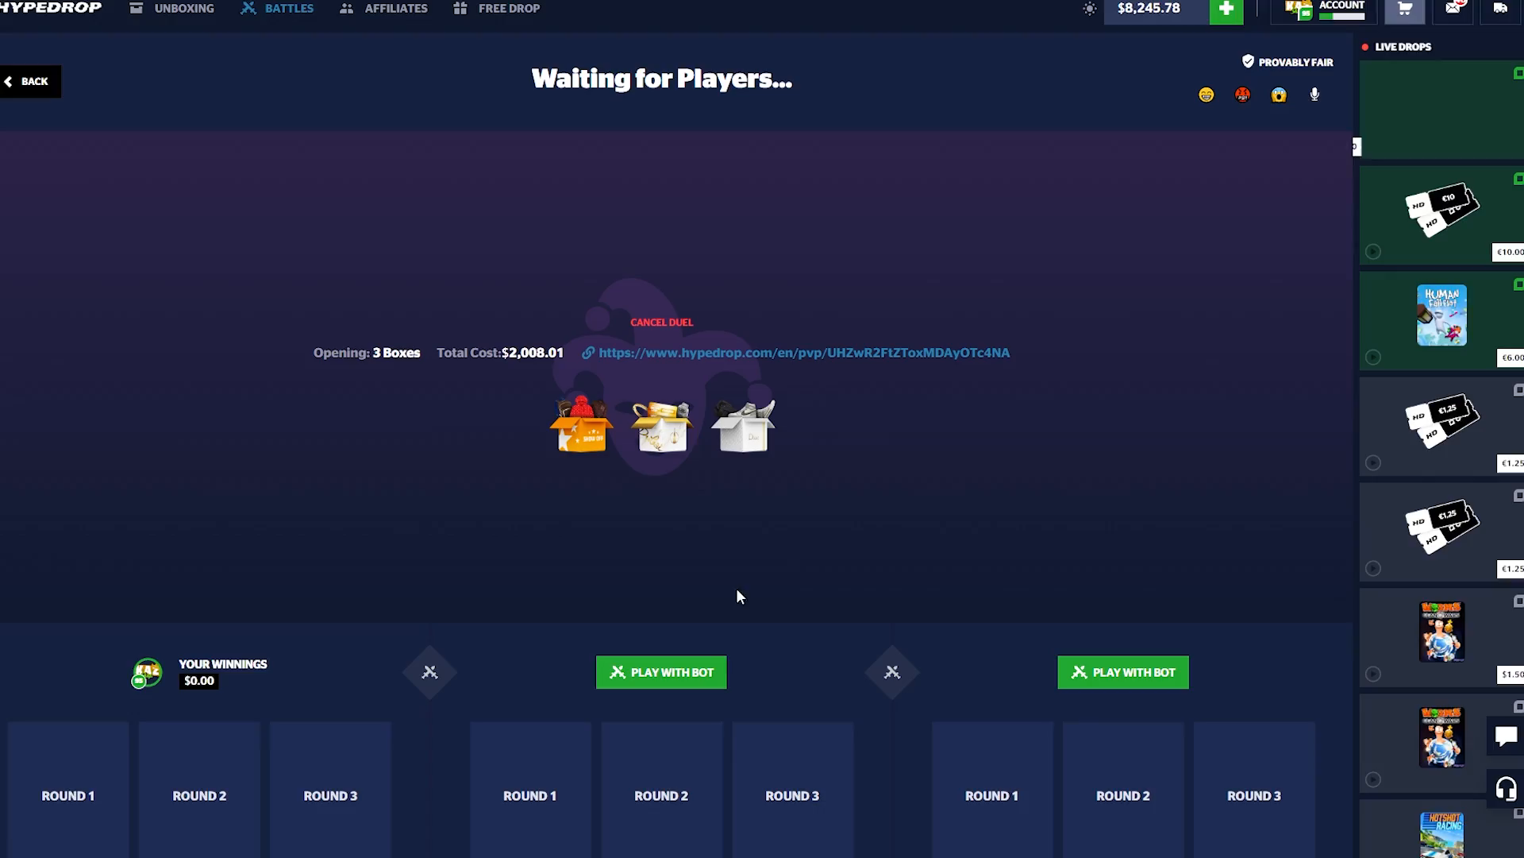
pyautogui.click(660, 672)
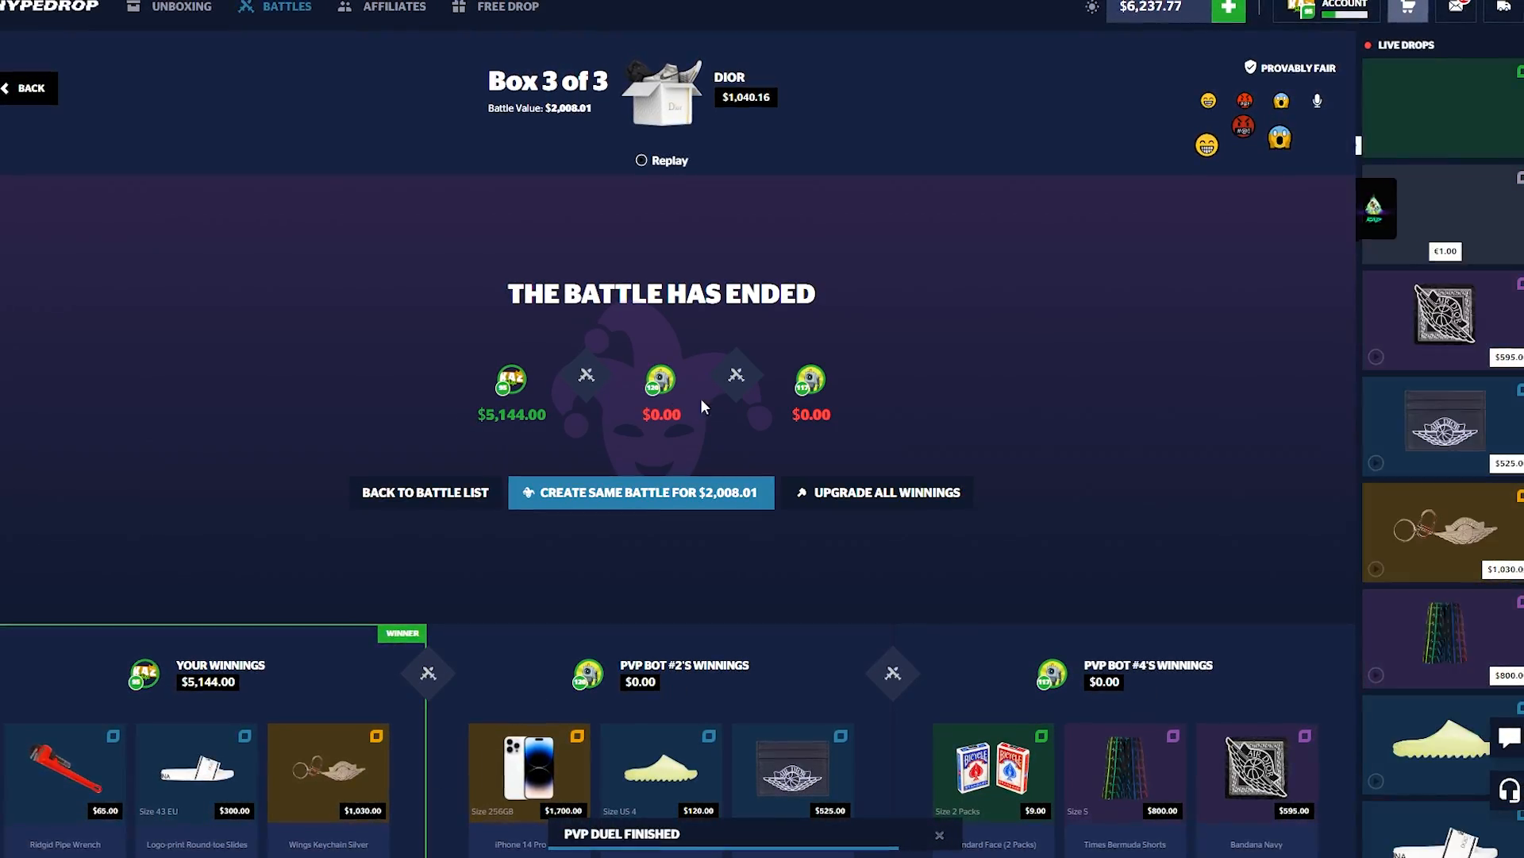
# Step: Leave the results to set up a seven-box 2v2 battle worth $3,138.31
pyautogui.click(1397, 11)
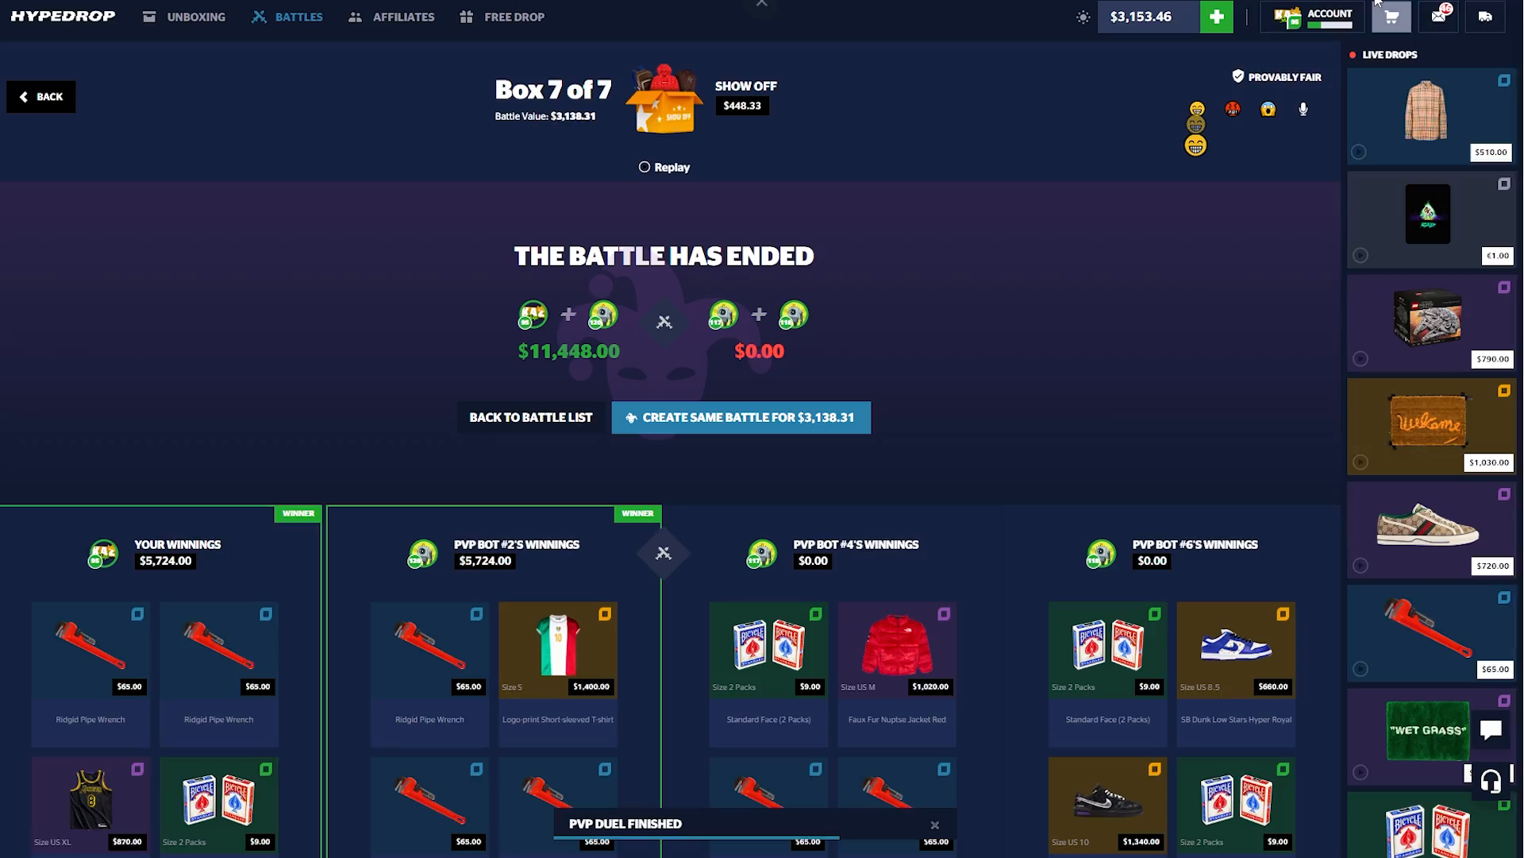
# Step: Rerun the same $3,138.31 seven-box team battle and let it play out
pyautogui.click(1391, 18)
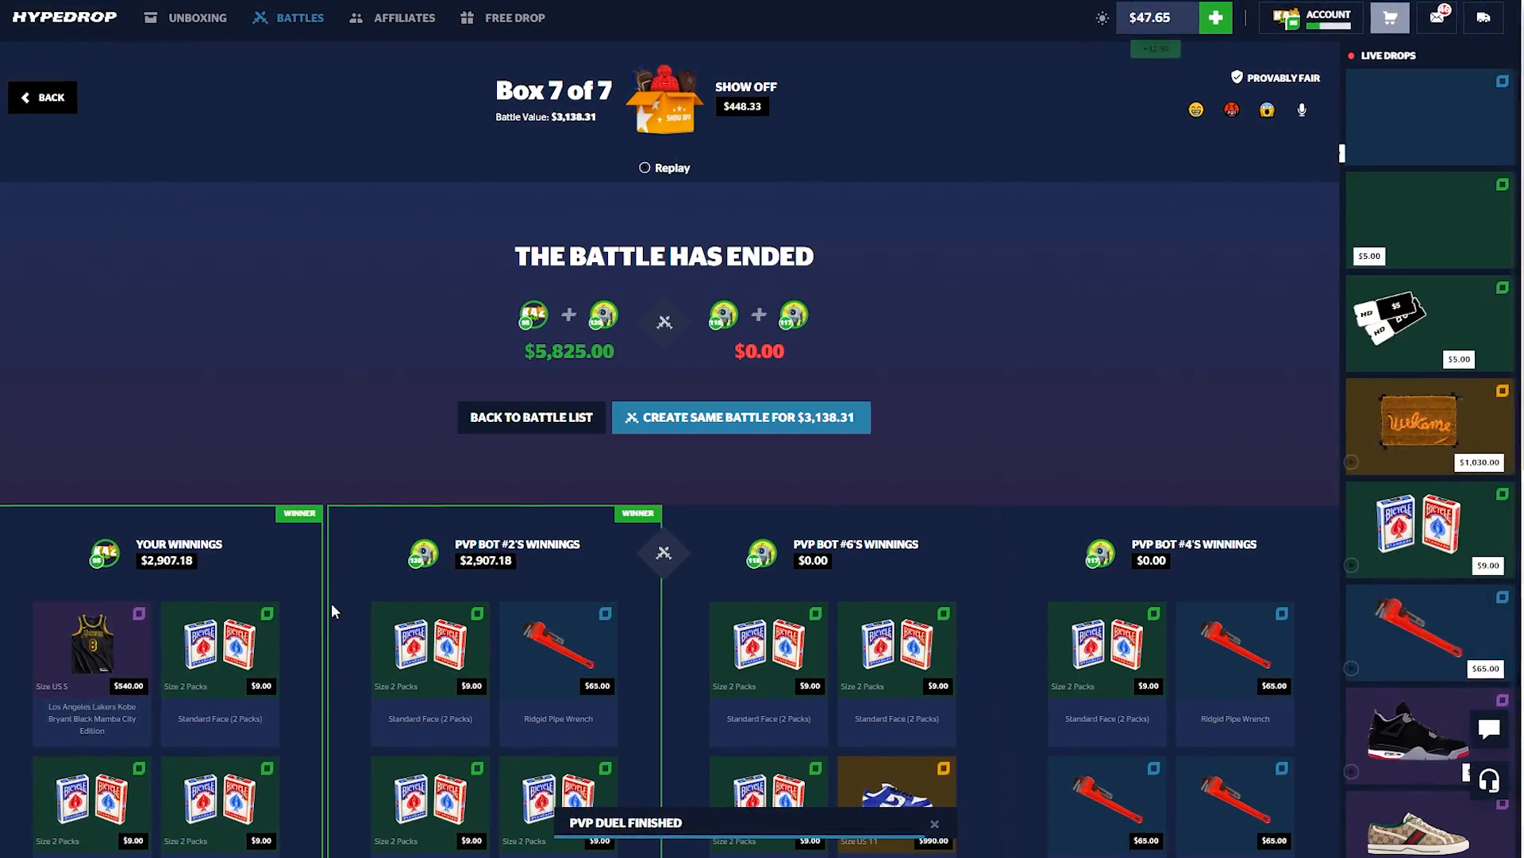
# Step: Assemble a new battle with The Investor, High Hopes and Dubai Fantasies boxes, totalling $4,962.97
pyautogui.click(740, 418)
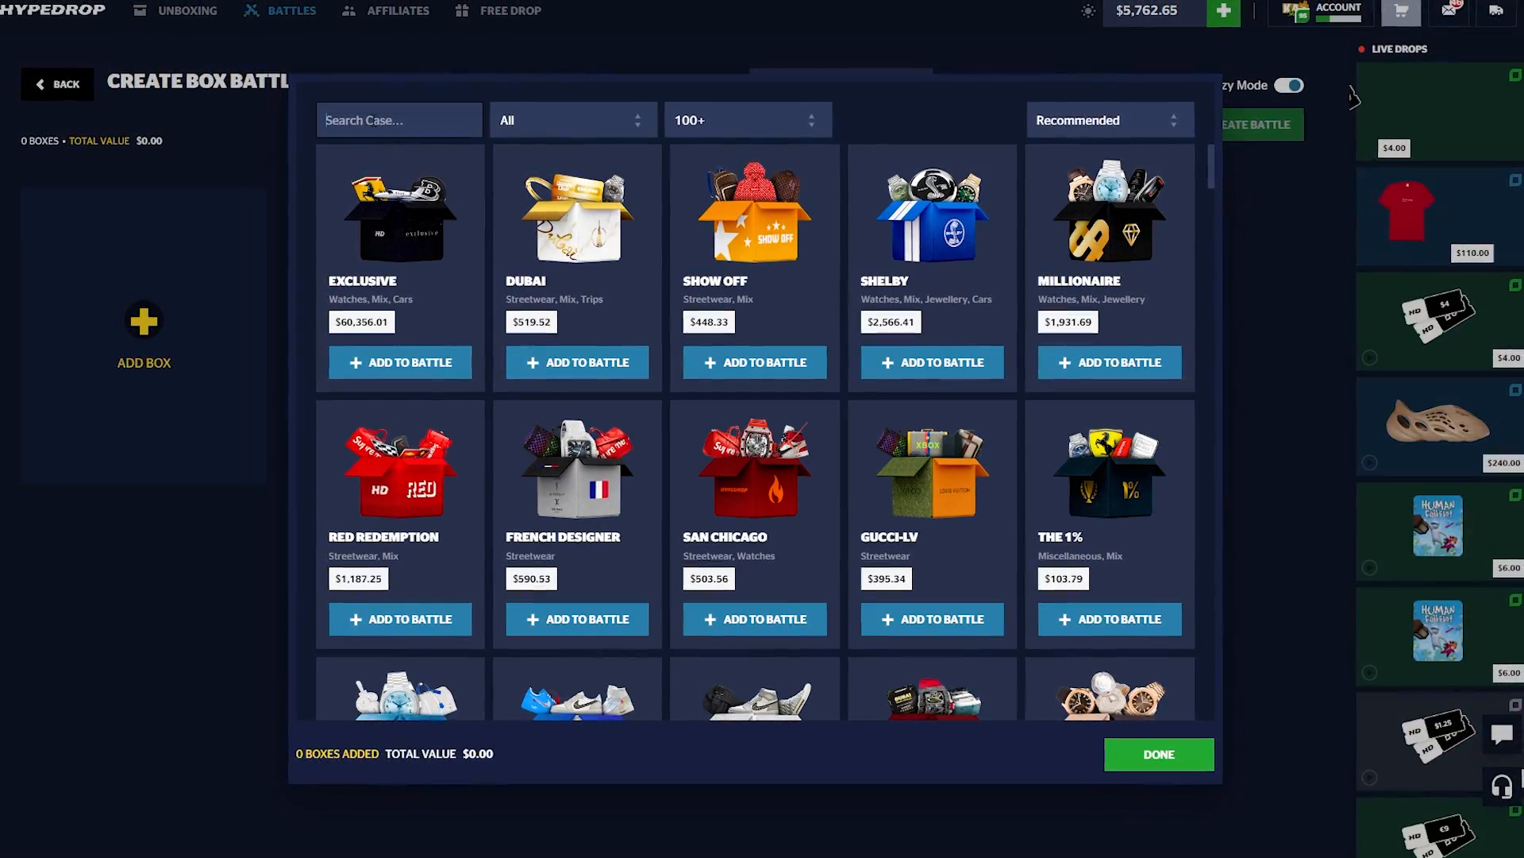
pyautogui.write('nauc')
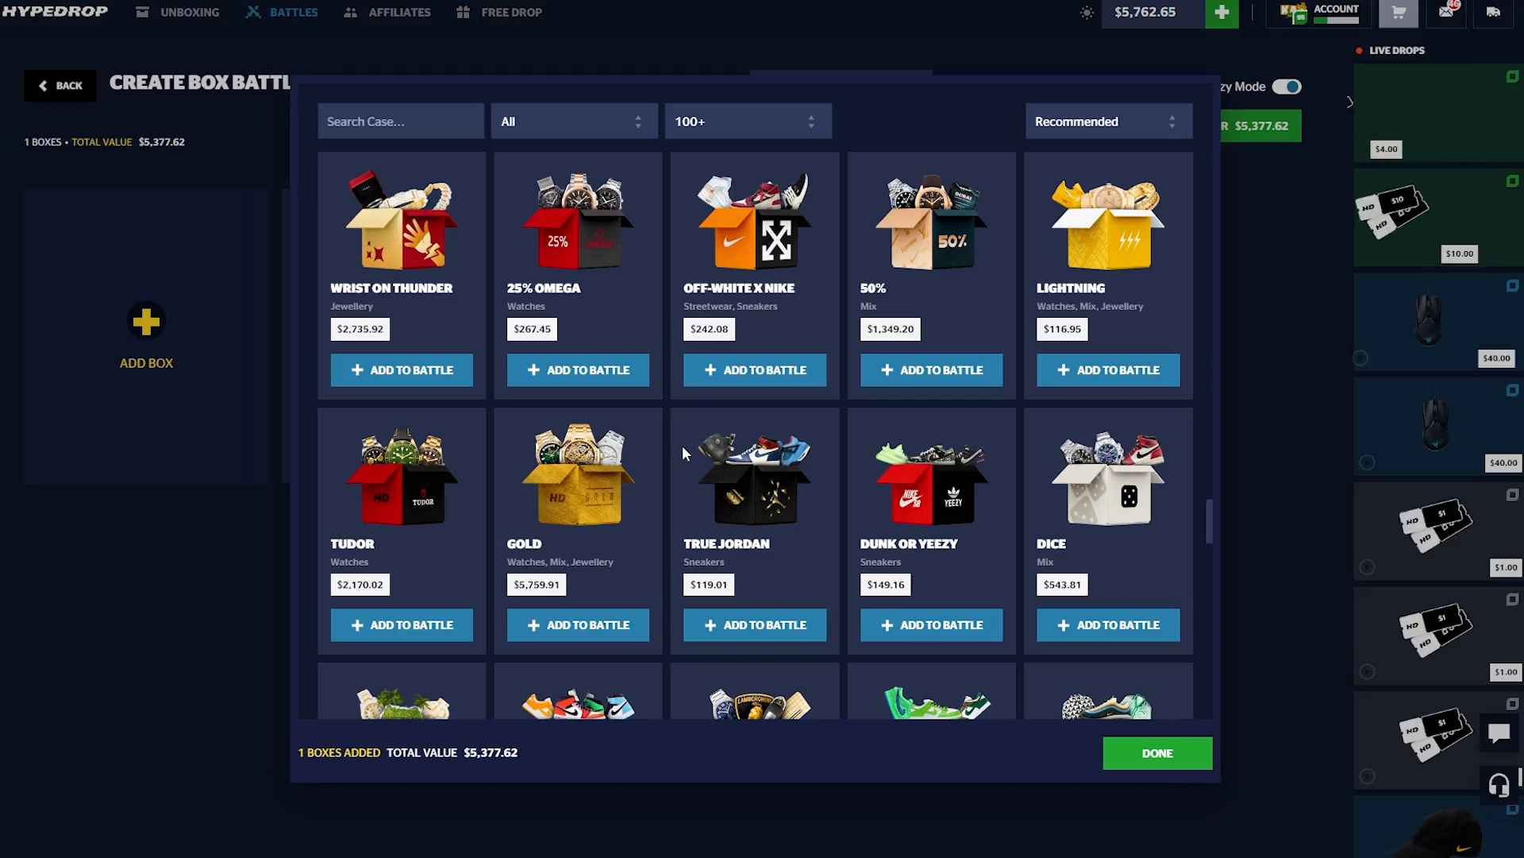
pyautogui.scroll(-3)
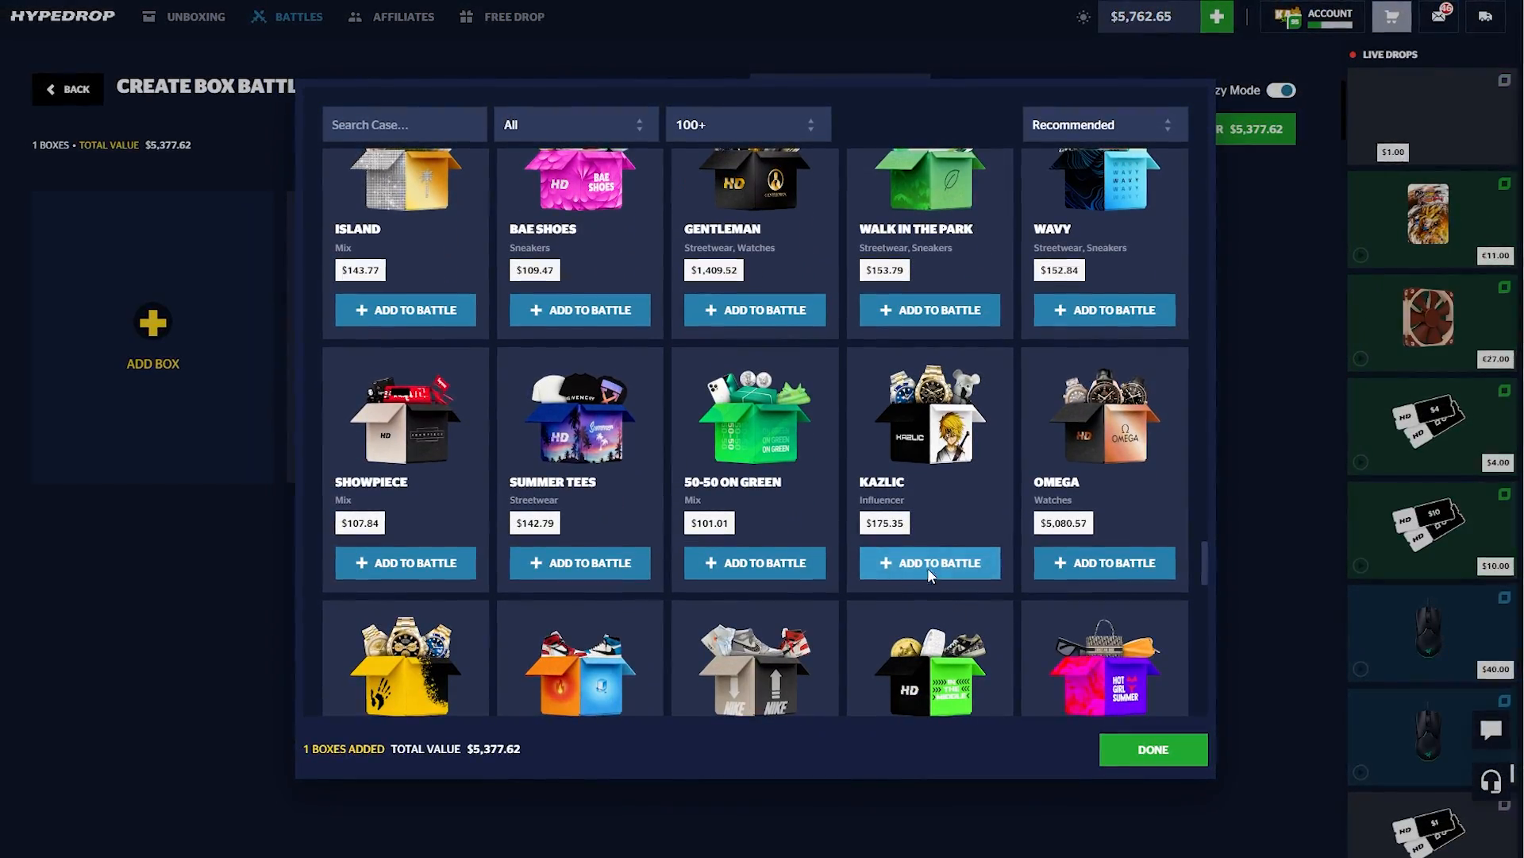
pyautogui.click(929, 562)
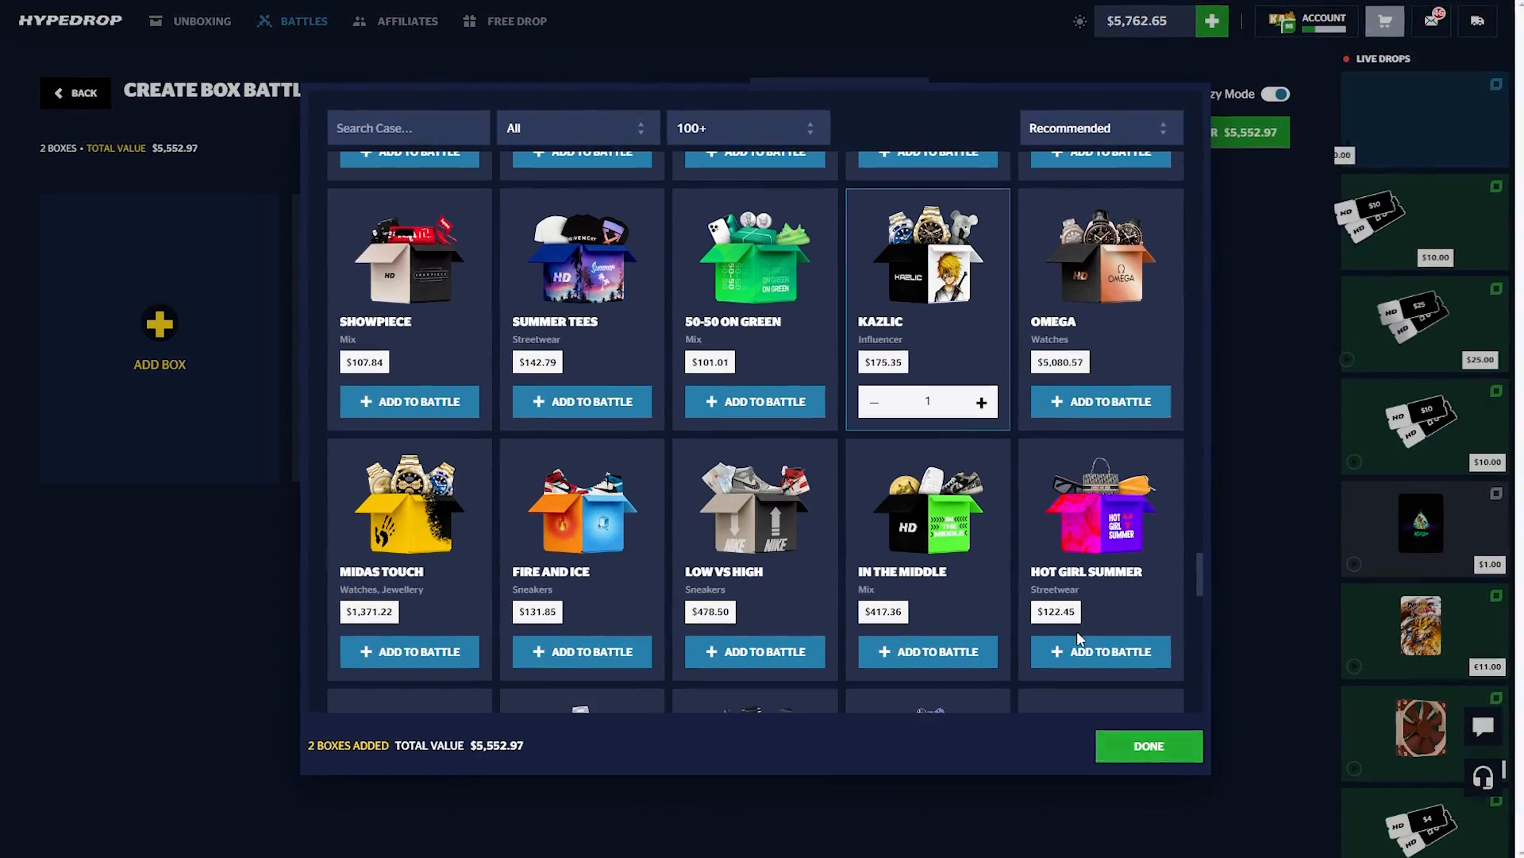
pyautogui.click(1146, 746)
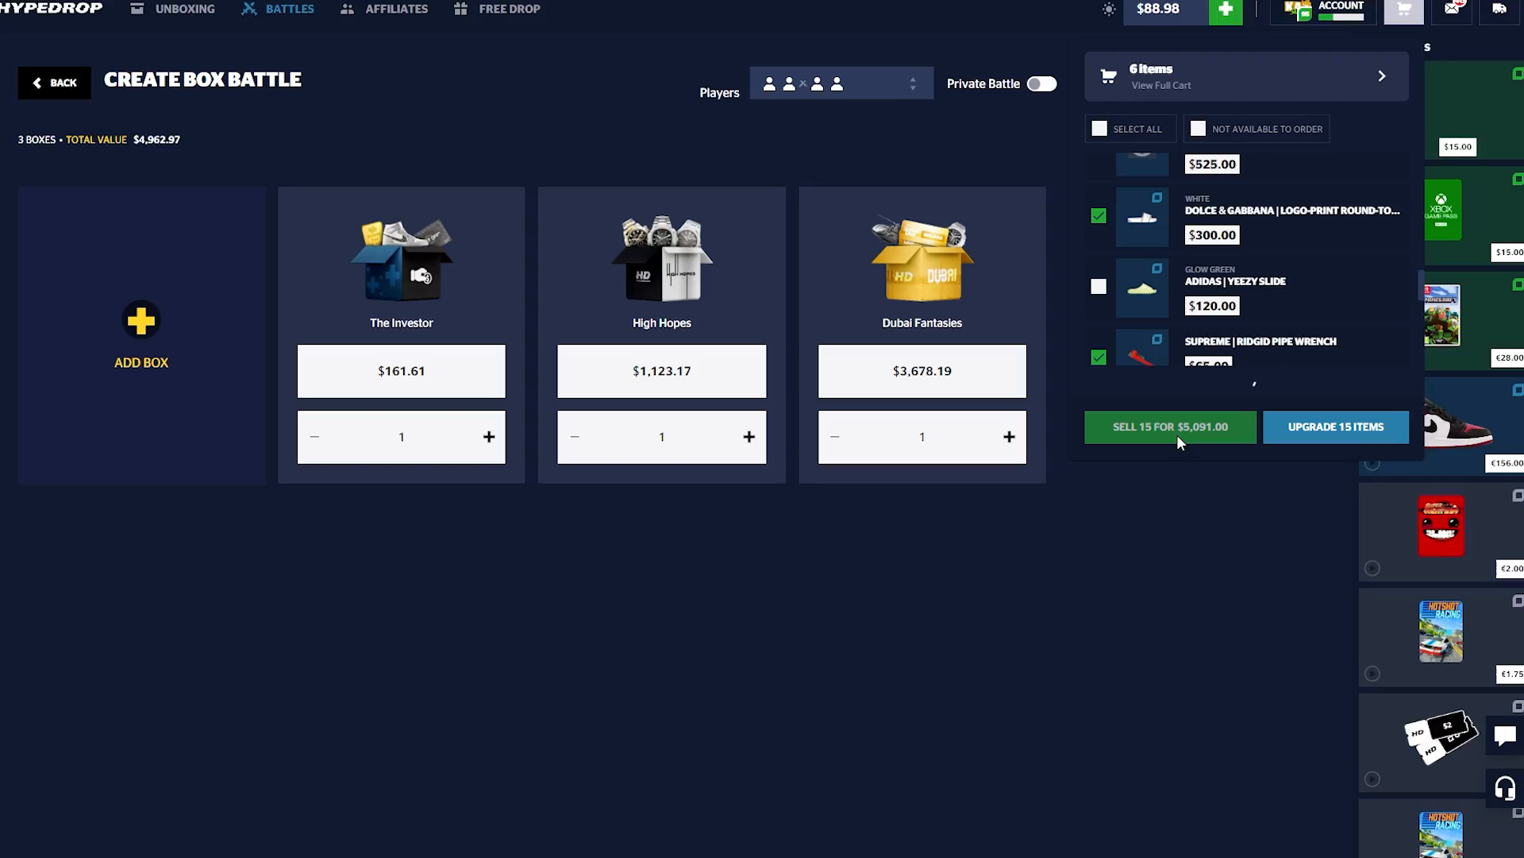
# Step: Sell the 15 won items for $5,091.00 and create the $4,962.97 three-box battle
pyautogui.click(1171, 425)
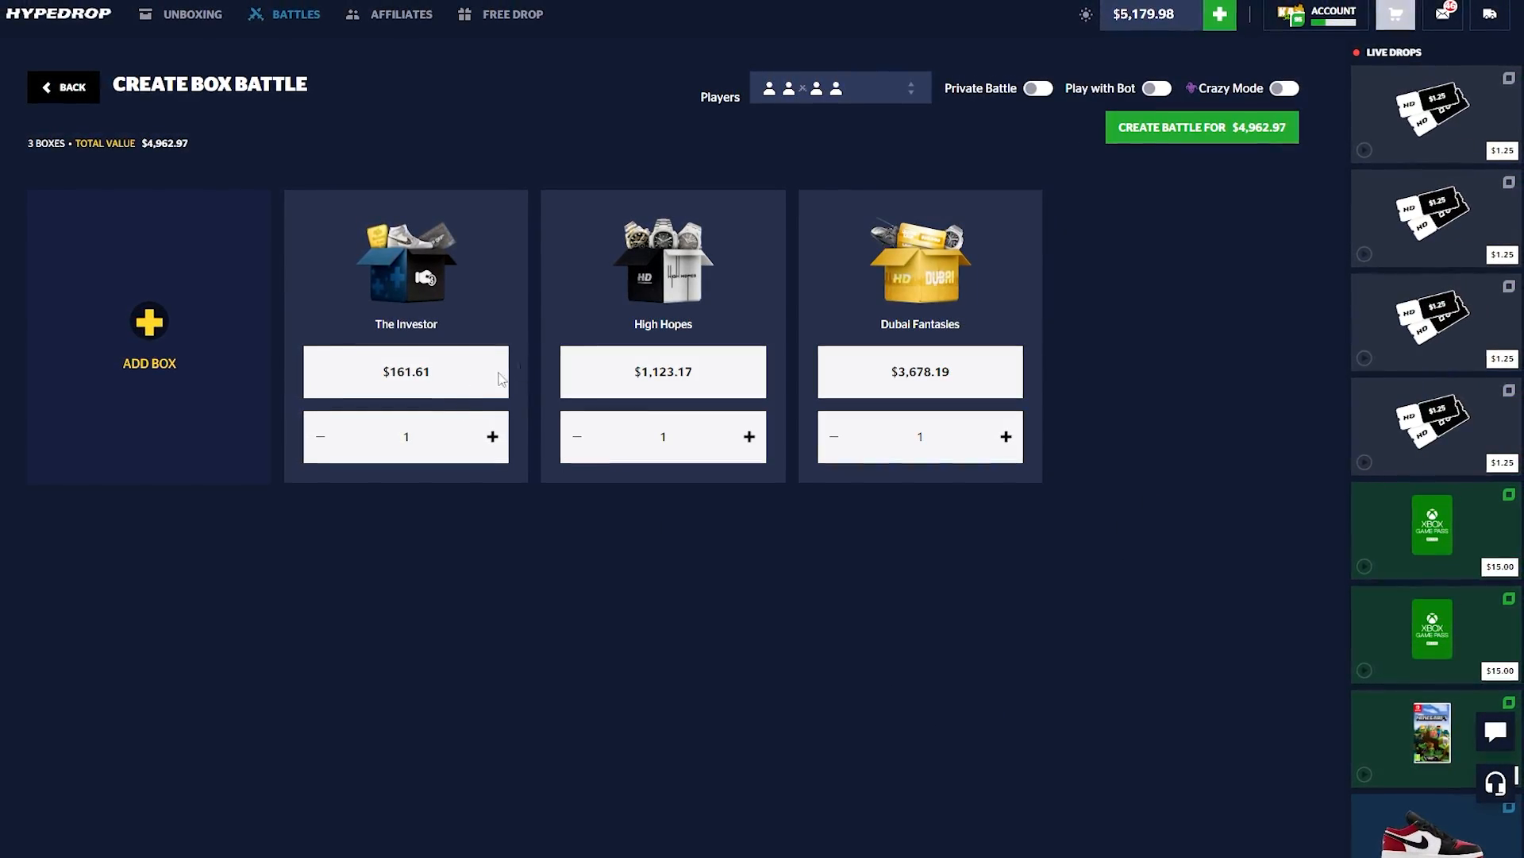
pyautogui.click(1282, 88)
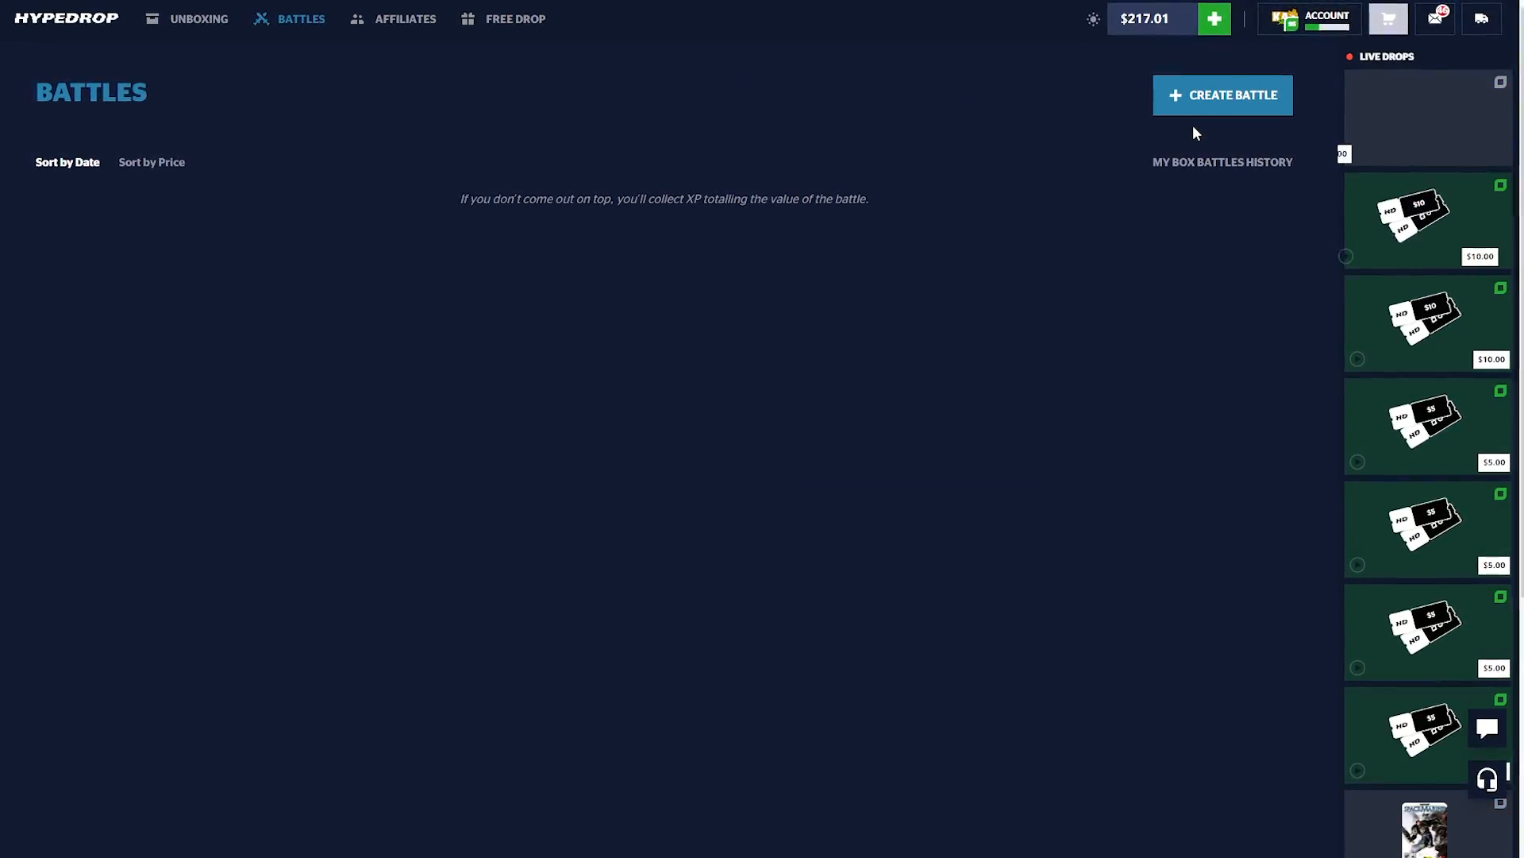
pyautogui.click(1221, 94)
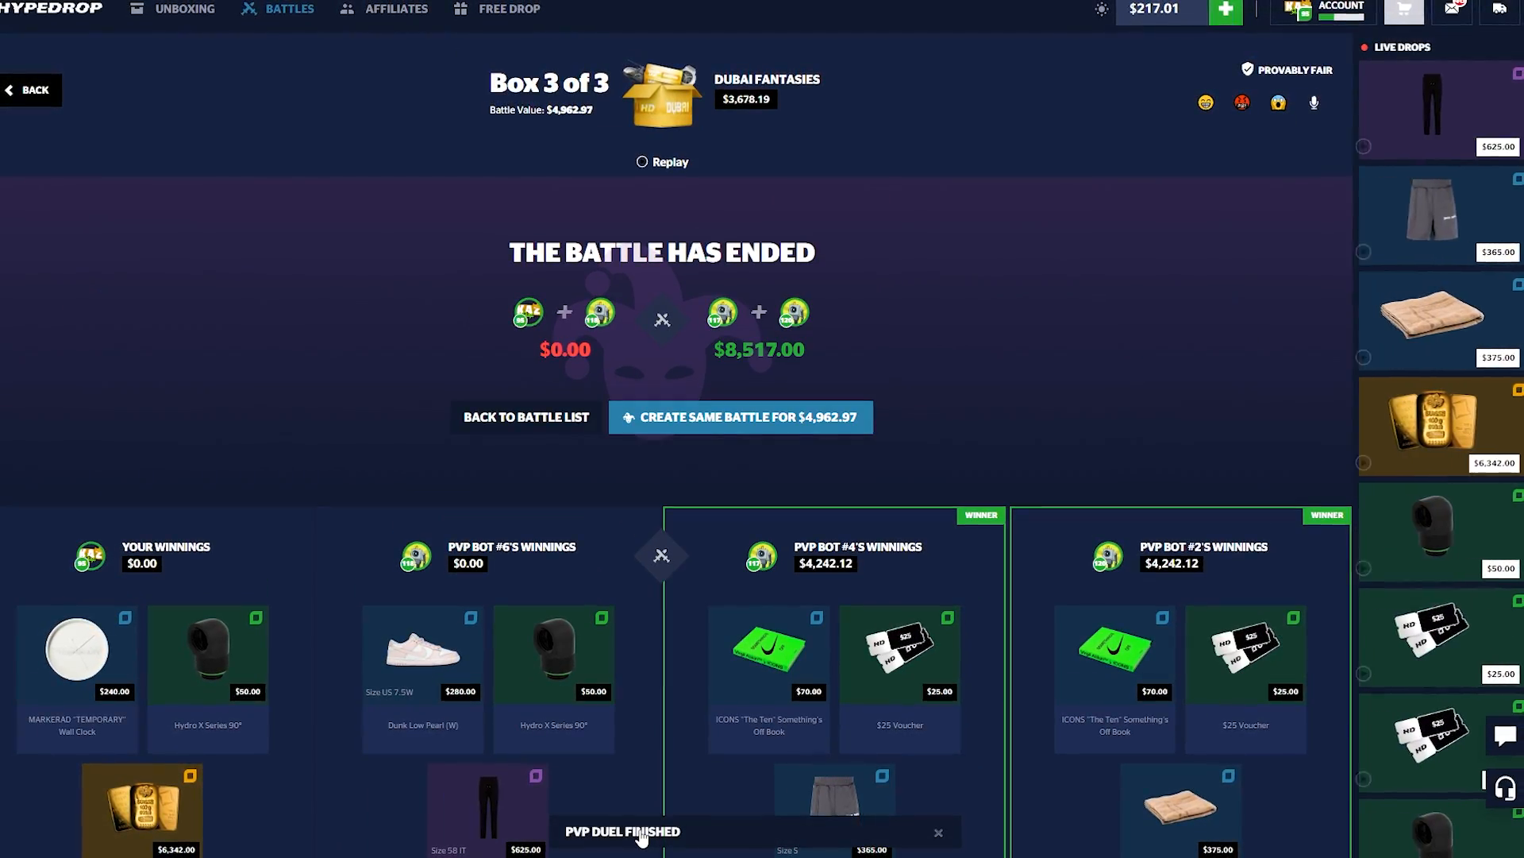
# Step: Scroll the battle results to view each player's winnings, including the $6,342.00 gold bar
pyautogui.scroll(-3)
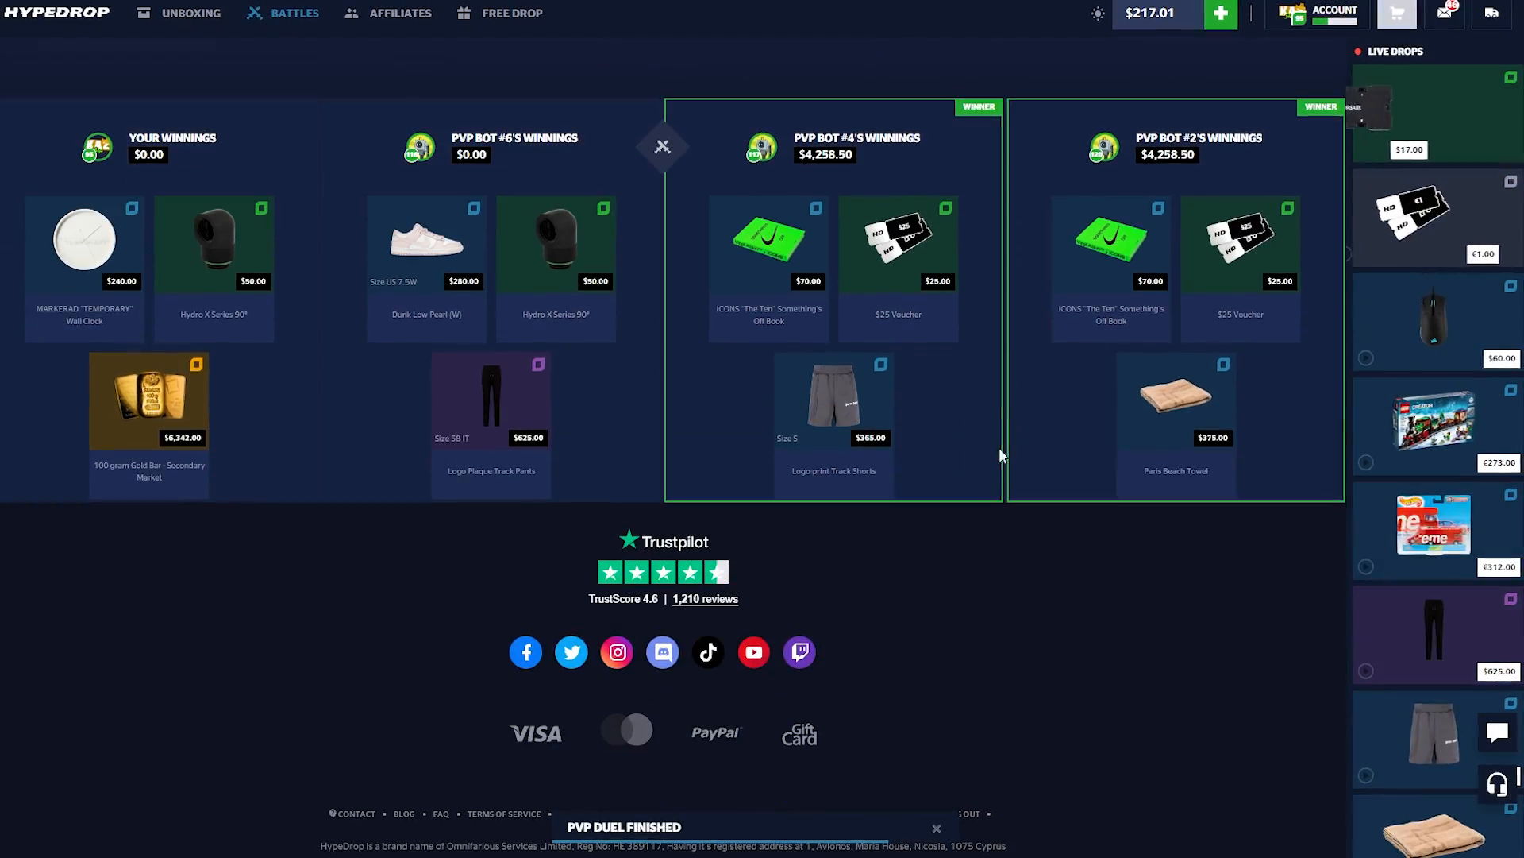